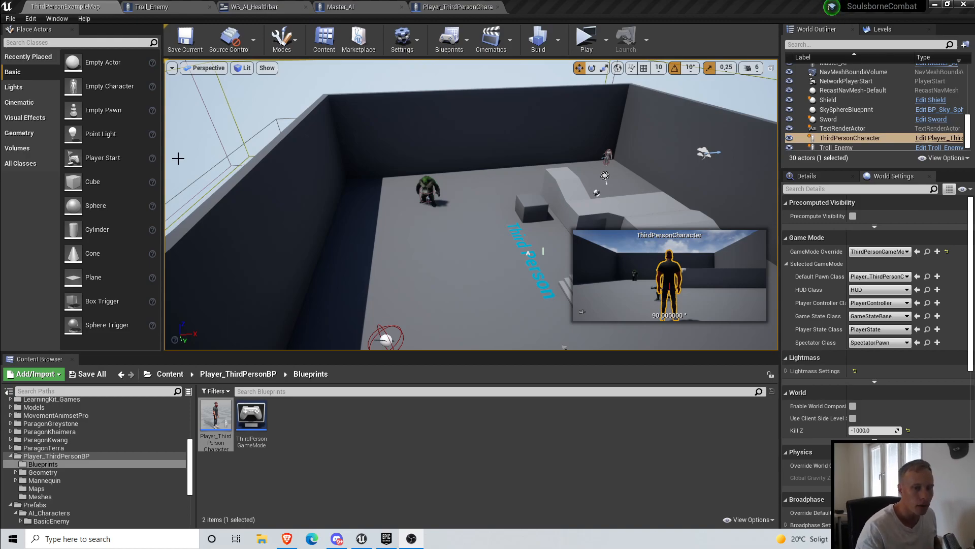
mouse_move(386, 191)
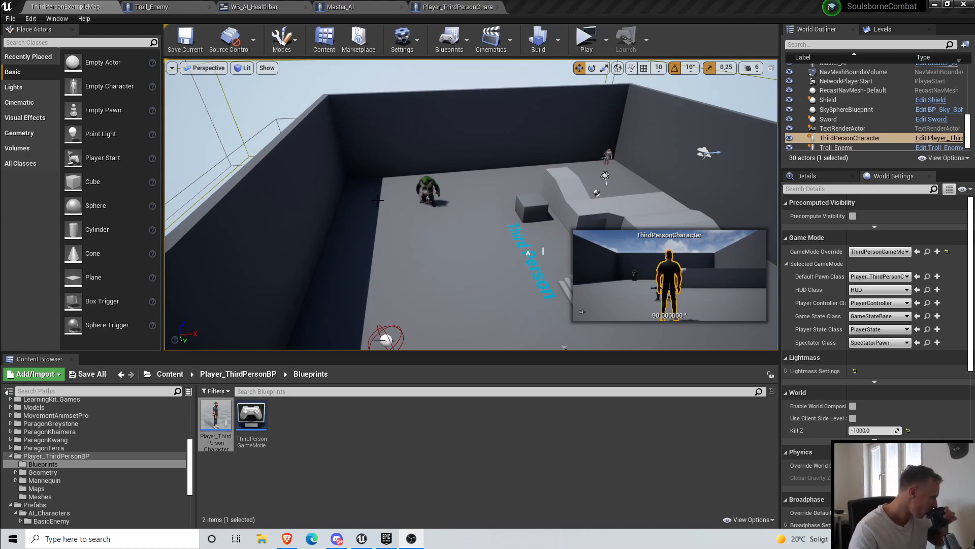
mouse_move(373, 203)
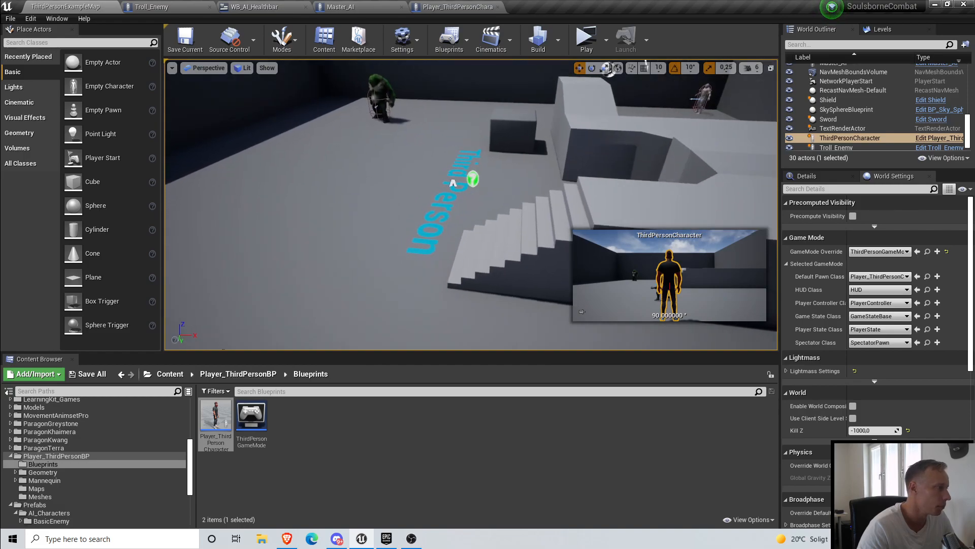
Step: Select the Master_AI actor in the level and open it with Edit Master_AI
left_click(584, 36)
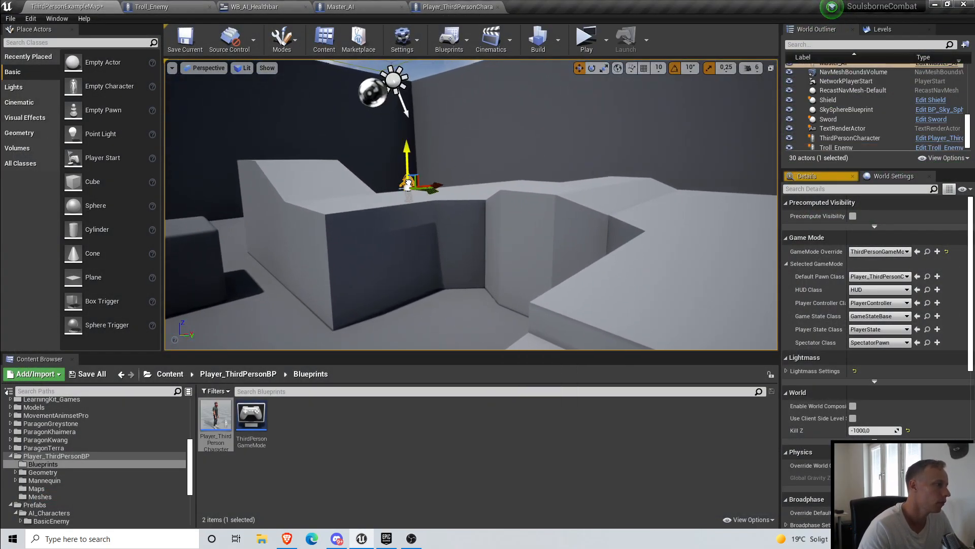
left_click(50, 512)
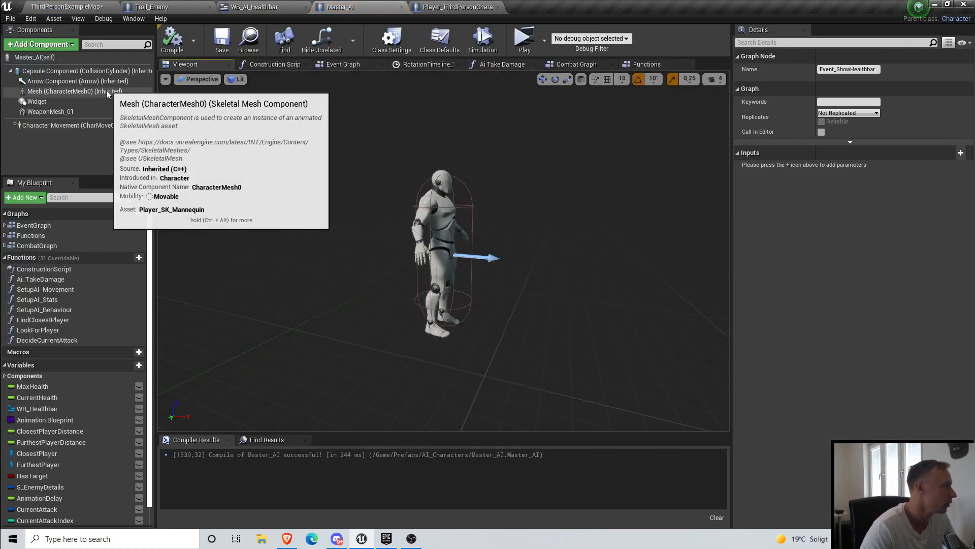
Step: Set Master_AI mesh collision to Custom, Query Only, ignoring Pawn, then compile and save
left_click(73, 91)
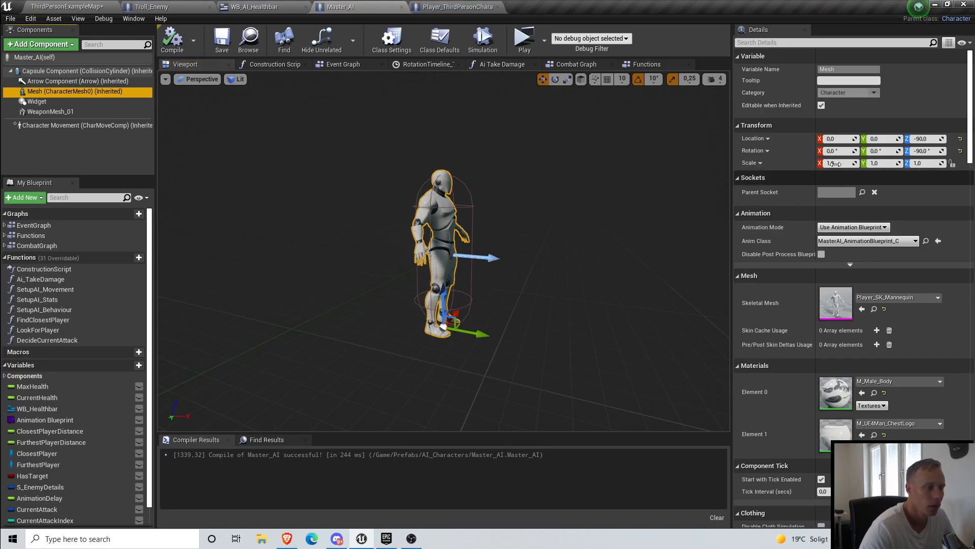
type("coll")
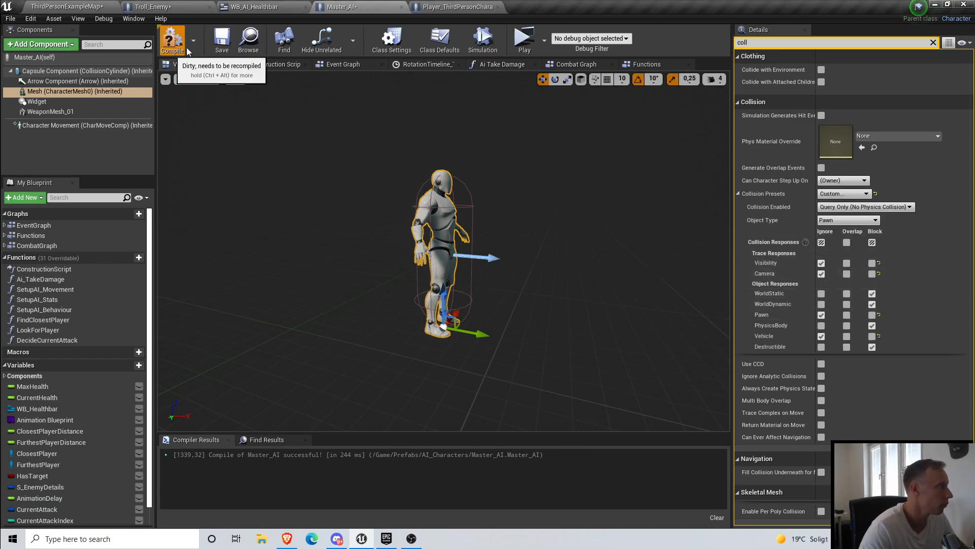
left_click(172, 37)
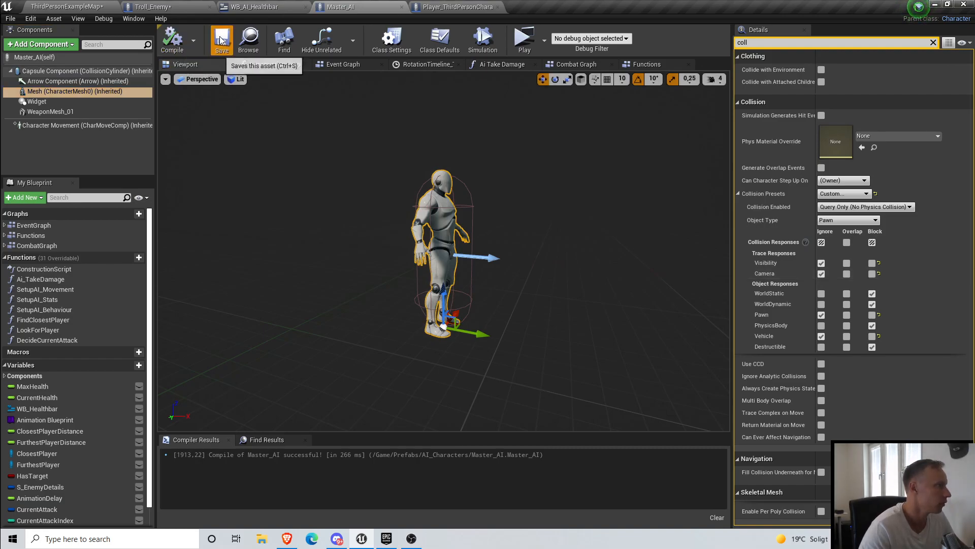
left_click(524, 36)
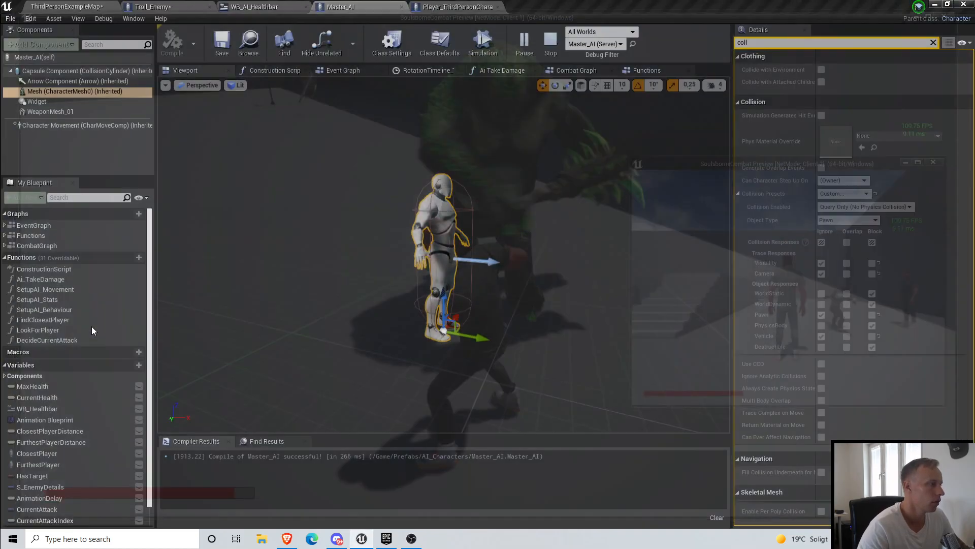
Step: Stop the play test, review WeaponMesh_01 and Capsule collision, and recompile Master_AI
left_click(50, 111)
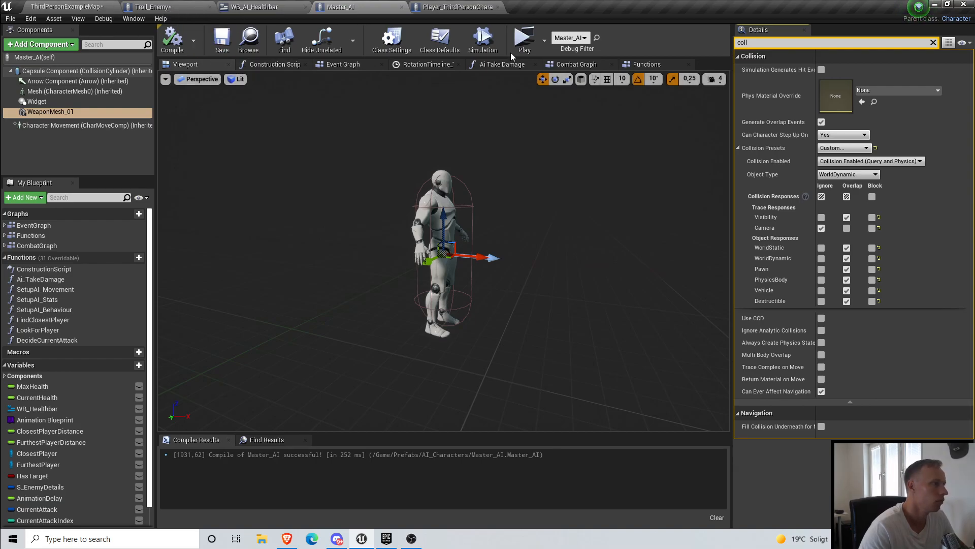
left_click(524, 38)
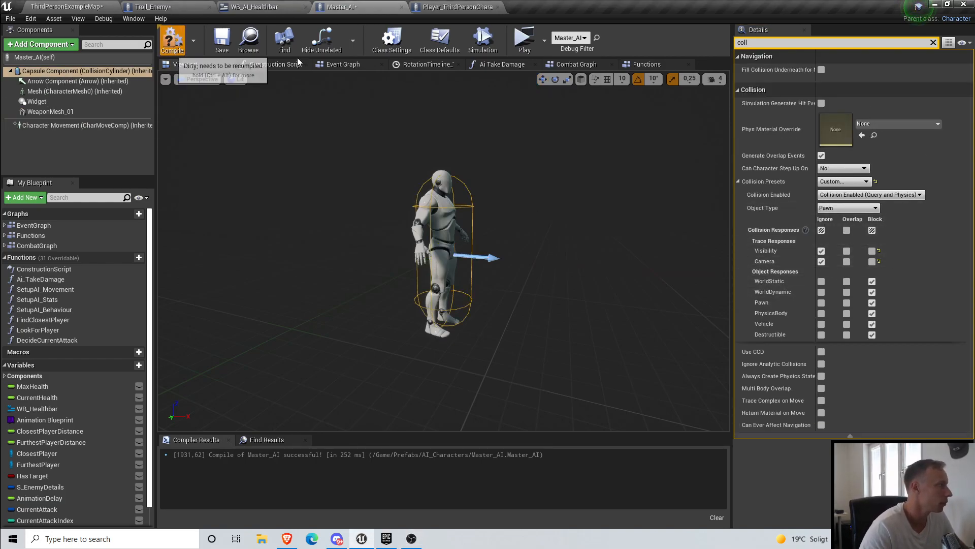
left_click(524, 38)
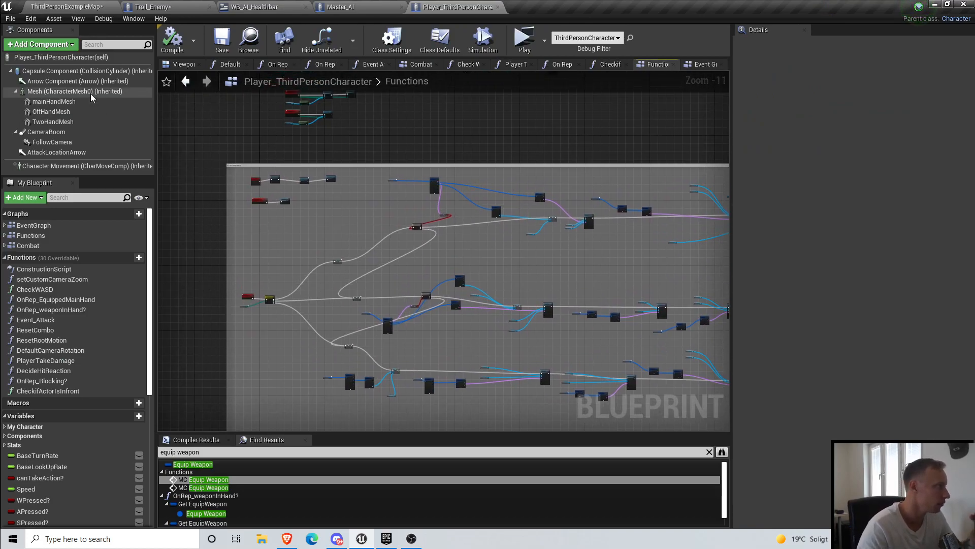
Step: Open Player_ThirdPerson_AnimBP through the player mesh's Anim Class browse button
left_click(74, 91)
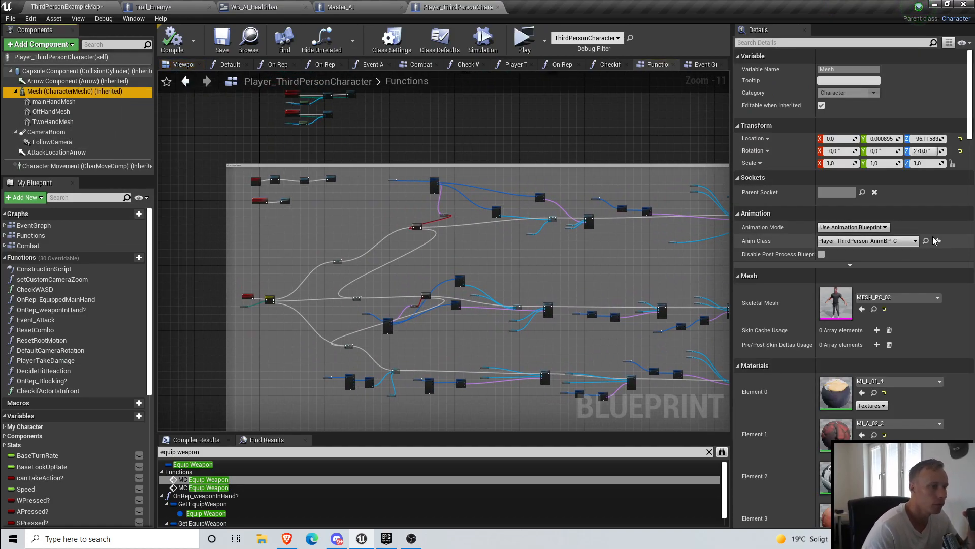
left_click(62, 7)
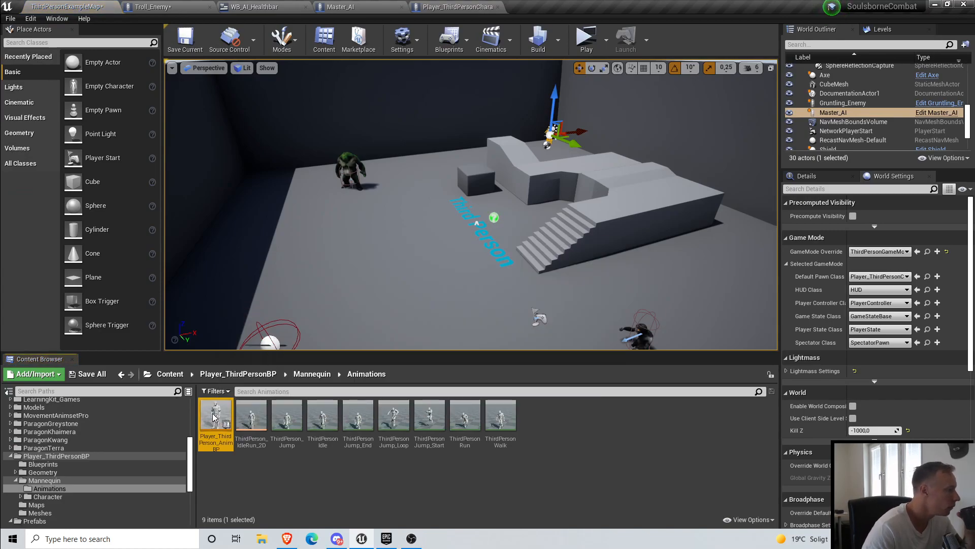
double_click(216, 412)
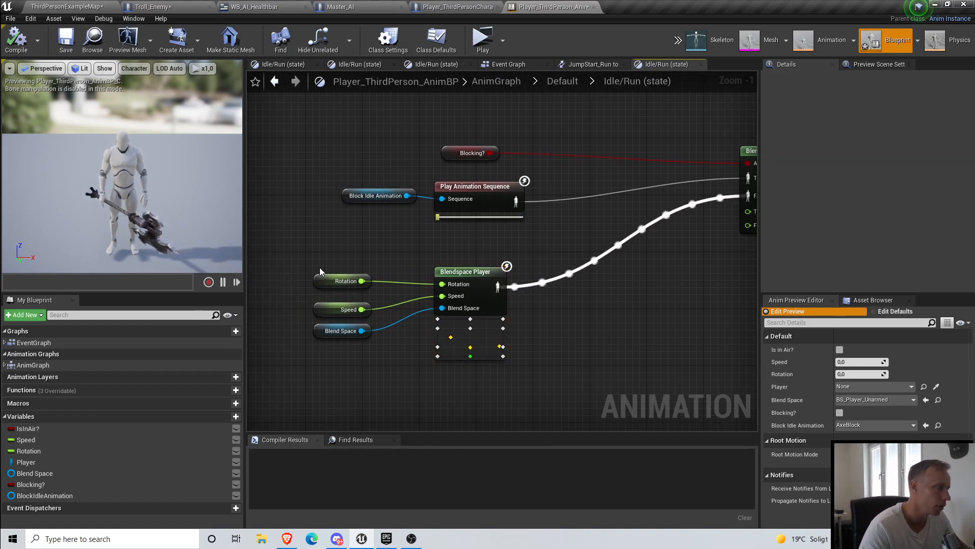
Step: Inspect the Blend Space variable node, then start a Blend Space 1D asset
left_click(469, 271)
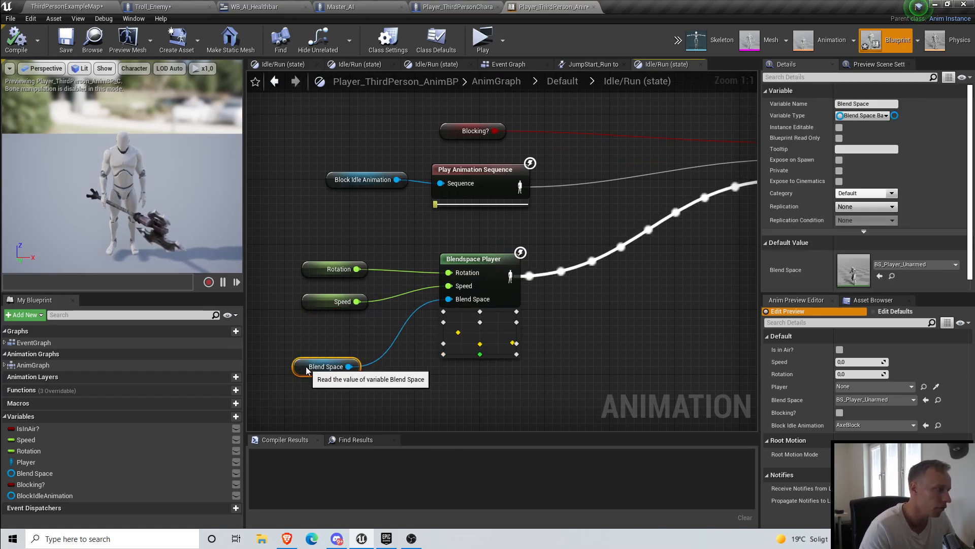
scroll("down", 3)
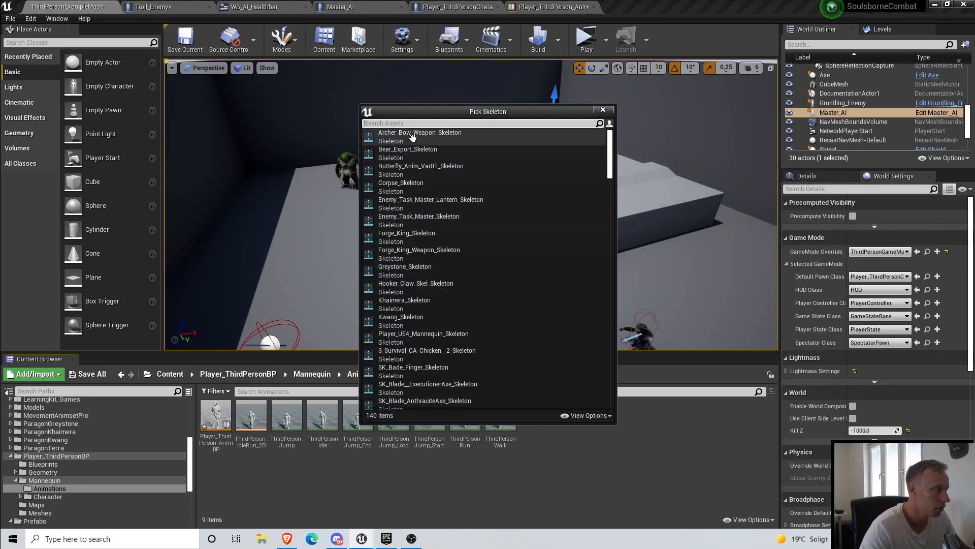
Step: Create NewBlendSpace1D on Player_UE4_Mannequin_Skeleton and drop its player node into Idle/Run
type("play")
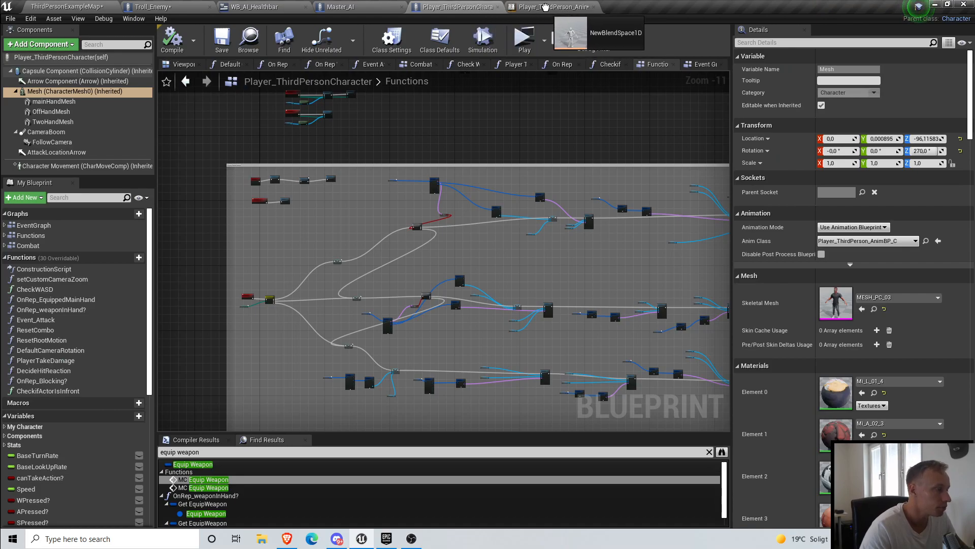
left_click(552, 7)
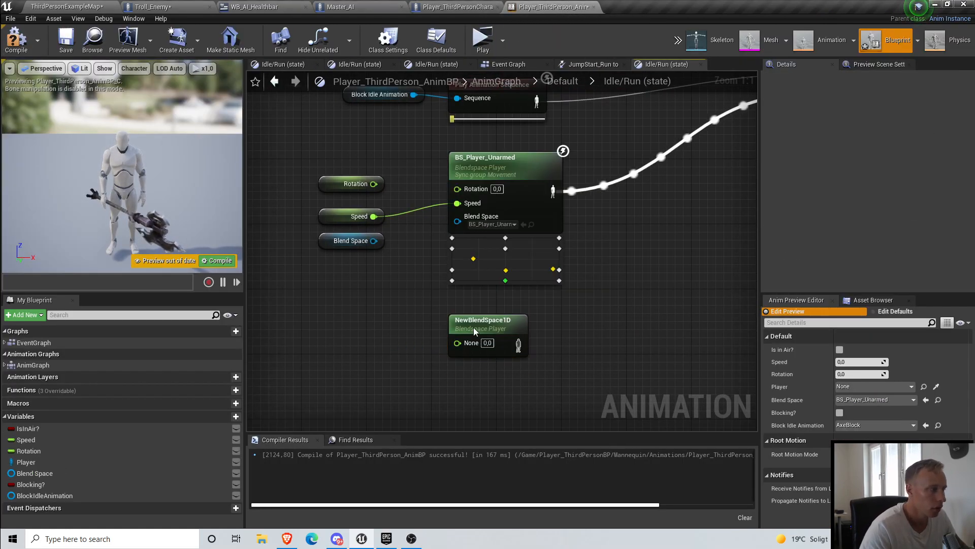
double_click(488, 319)
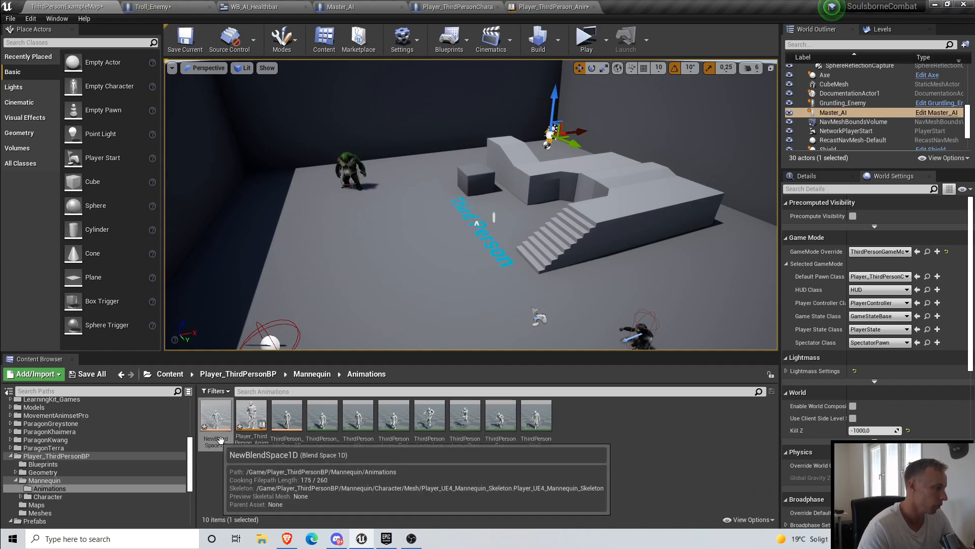
left_click(550, 6)
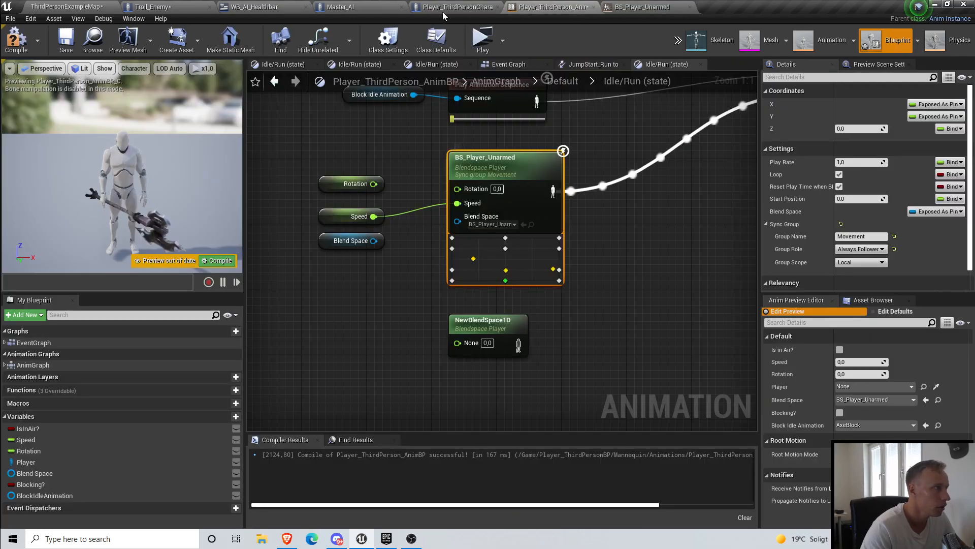
mouse_move(447, 203)
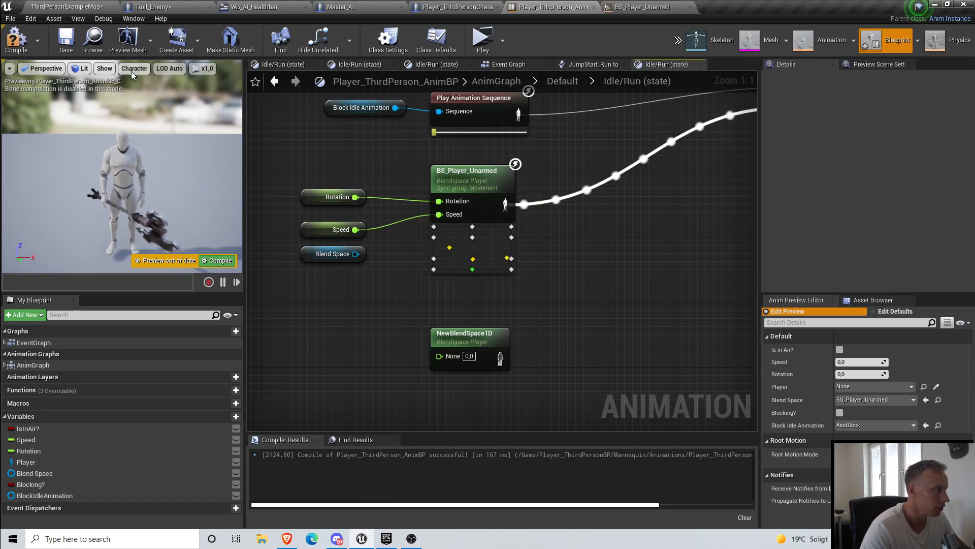
Step: Inspect the NewBlendSpace1D and BS_Player_Unarmed player nodes beside the Blend Space variable
left_click(479, 333)
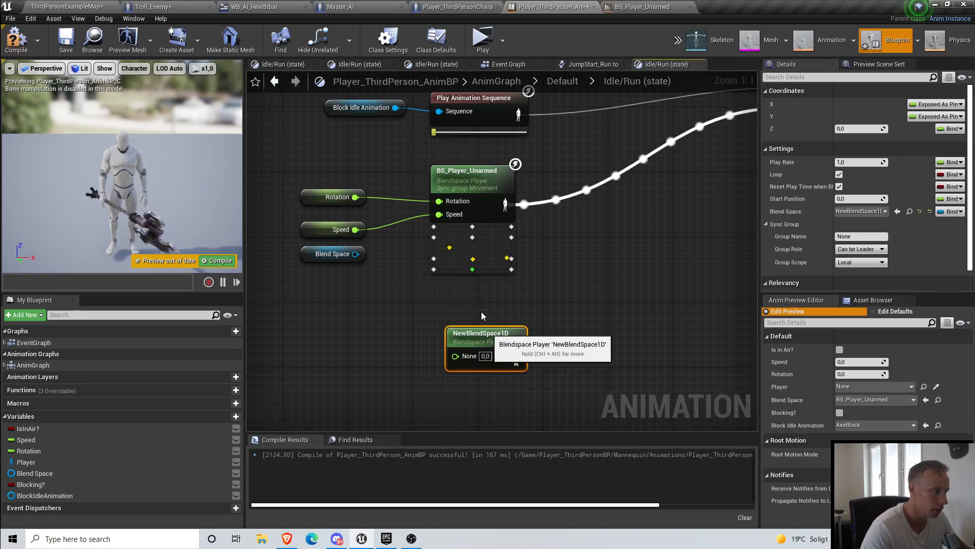
left_click(473, 170)
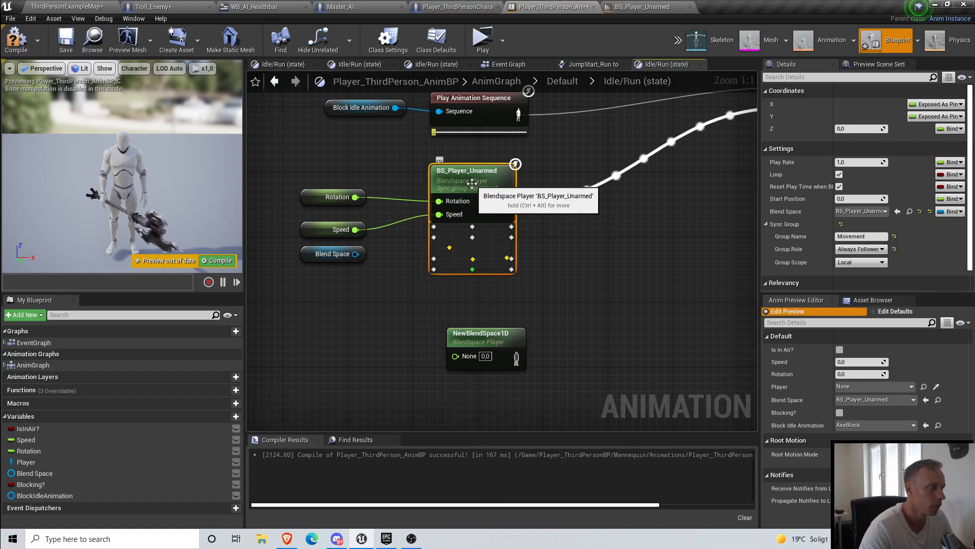
left_click(332, 262)
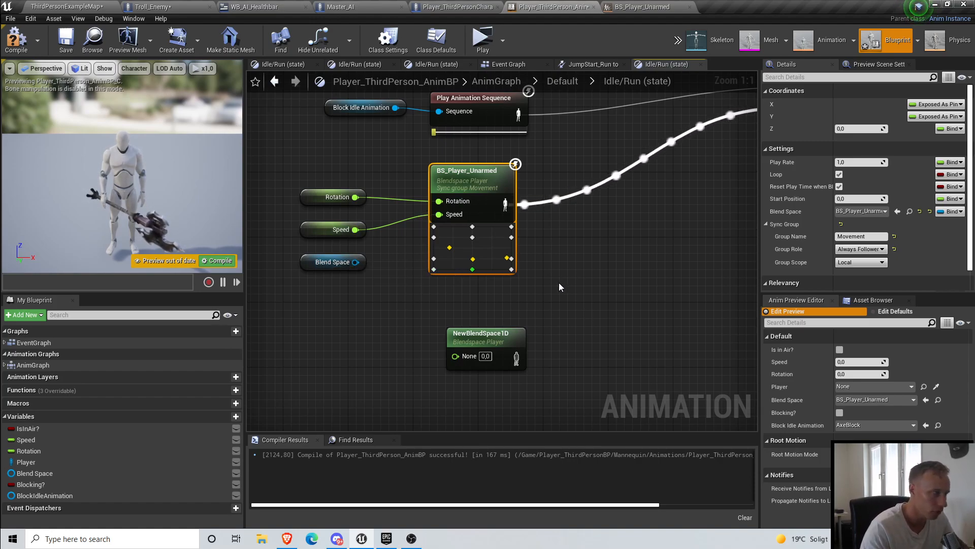
left_click(950, 211)
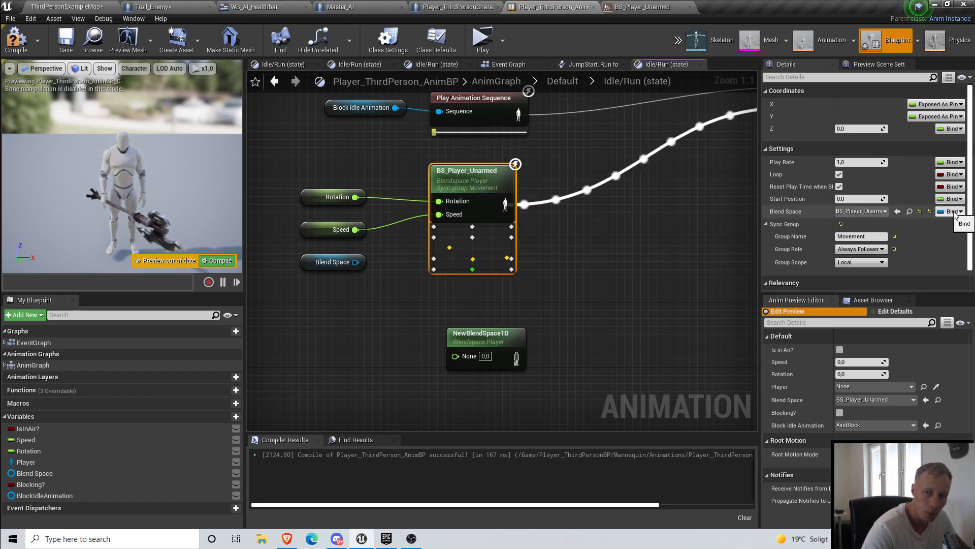
Step: Expose Blend Space as a pin, wire the Blend Space variable in, and recompile
left_click(950, 211)
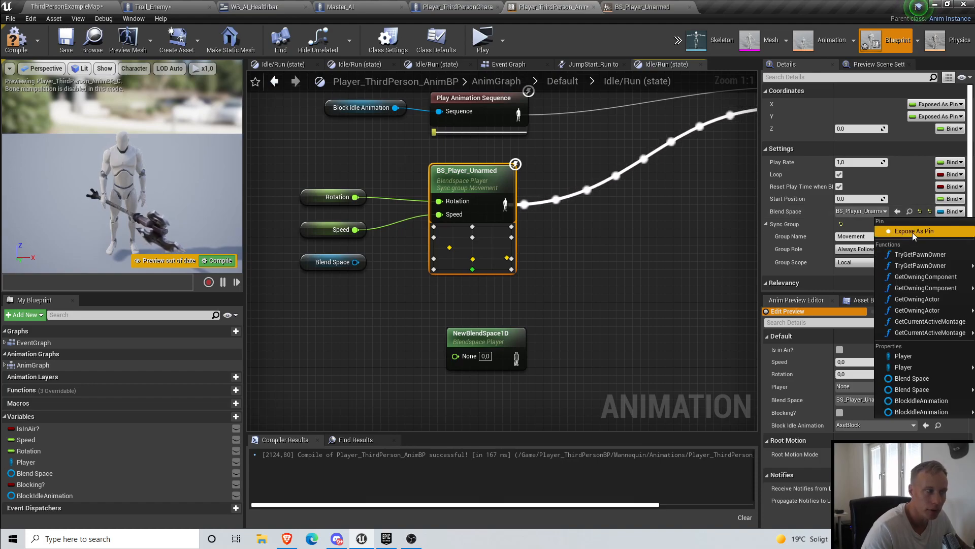
left_click(914, 231)
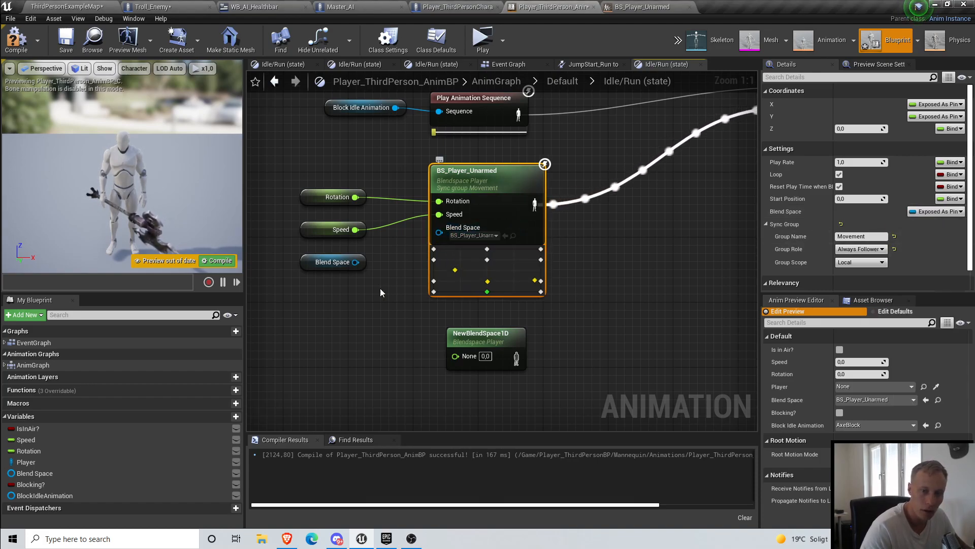
right_click(441, 230)
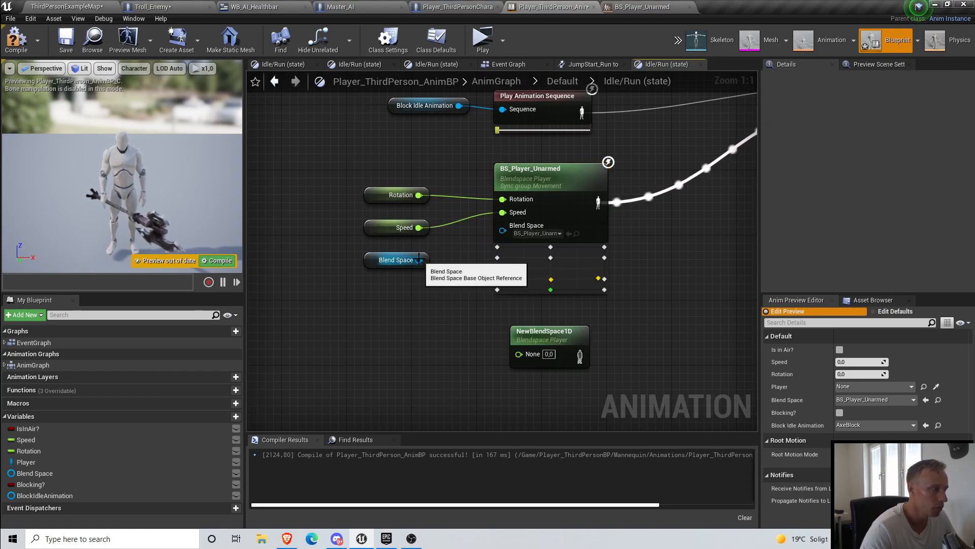
left_click(396, 260)
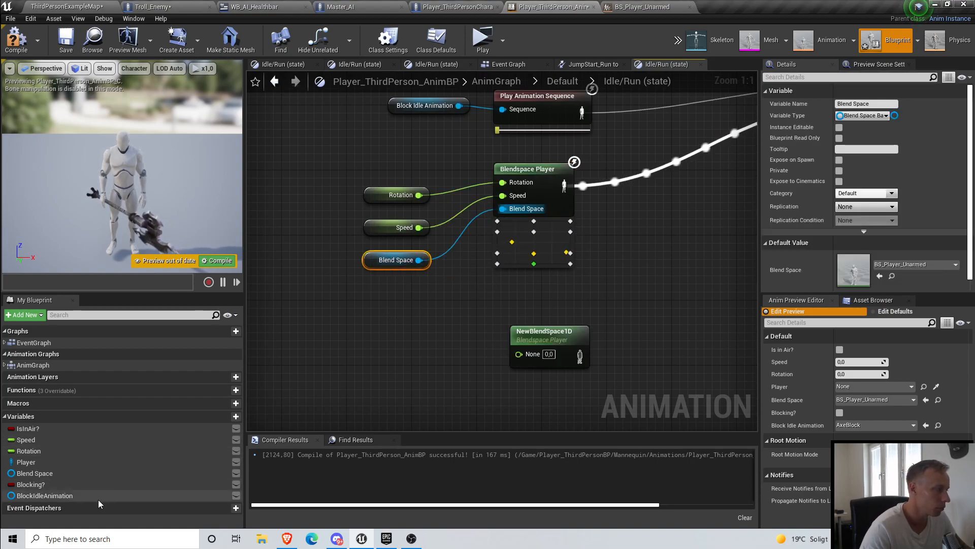
left_click(33, 473)
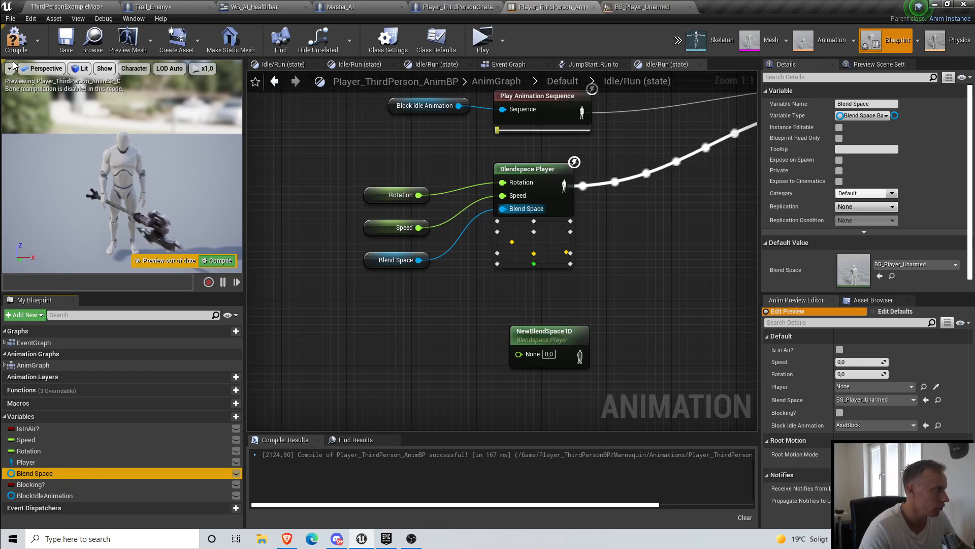
left_click(16, 41)
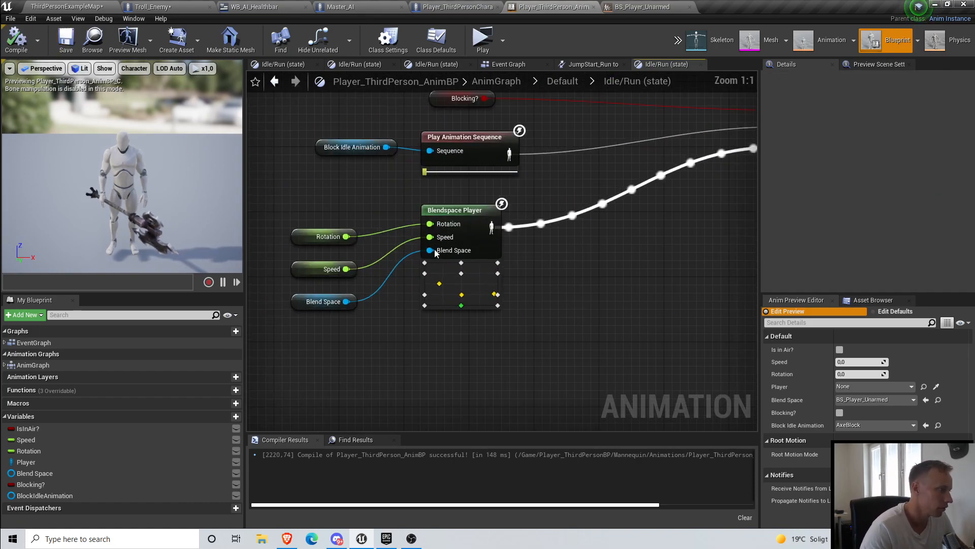
Step: Check where Player_ThirdPersonCharacter sets Blend Space through AnimBP_ref
left_click(56, 6)
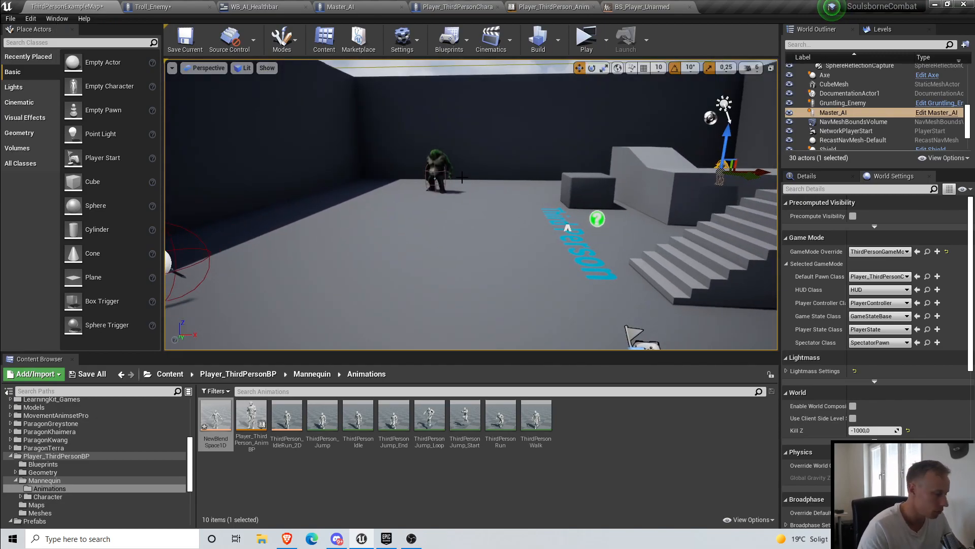
left_click(456, 6)
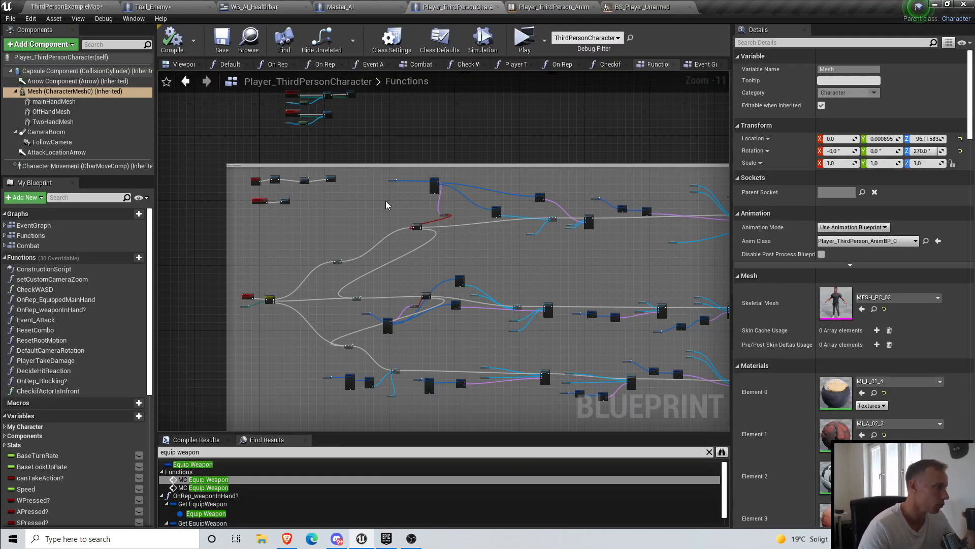
scroll("down", 3)
type("set blend space")
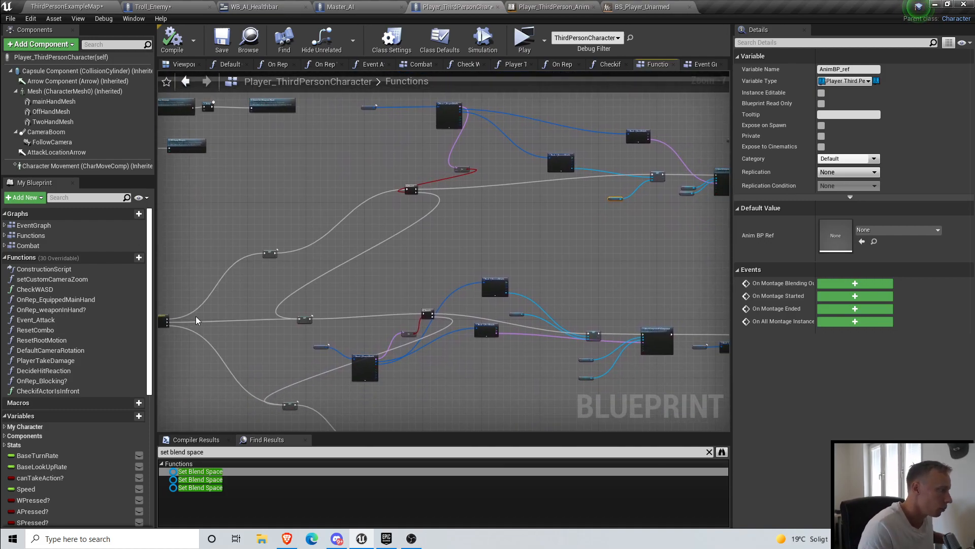
scroll("down", 3)
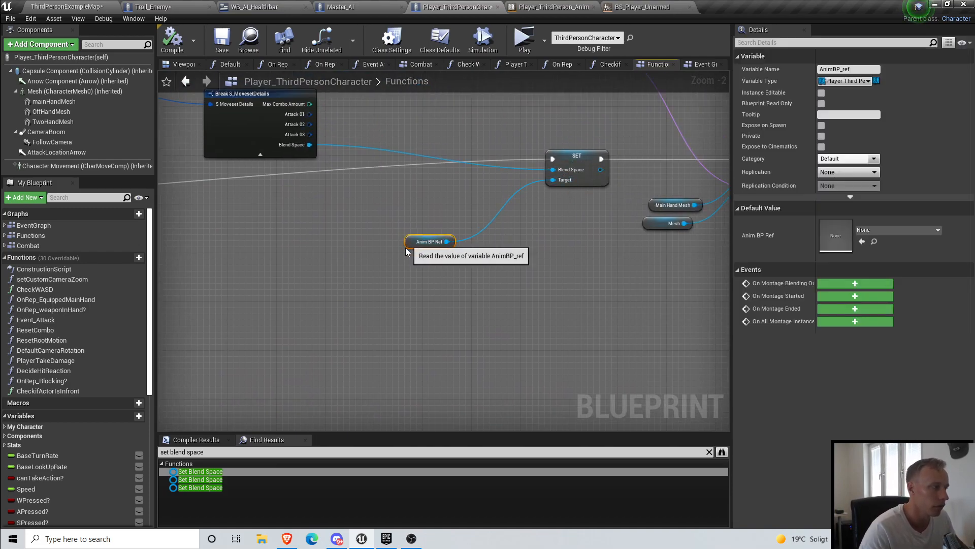
mouse_move(552, 7)
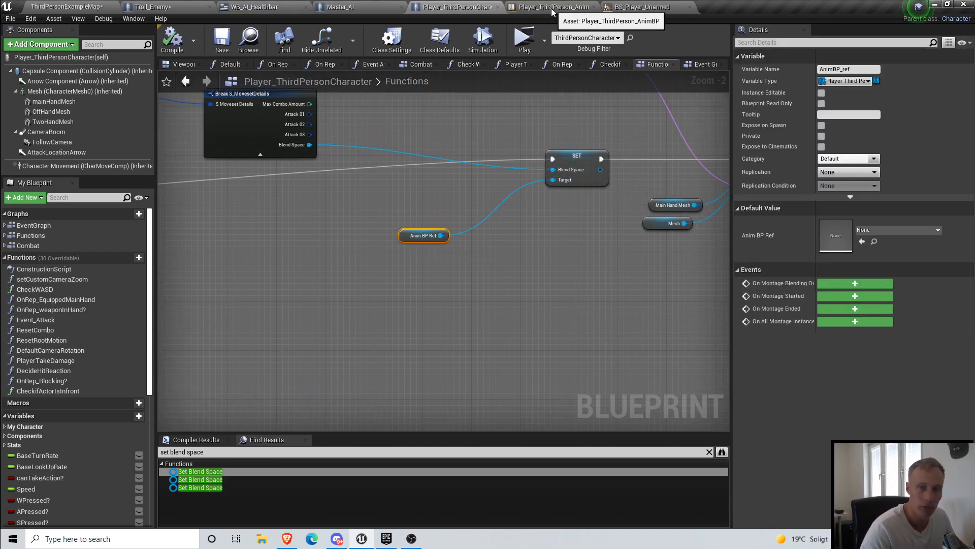
left_click(553, 6)
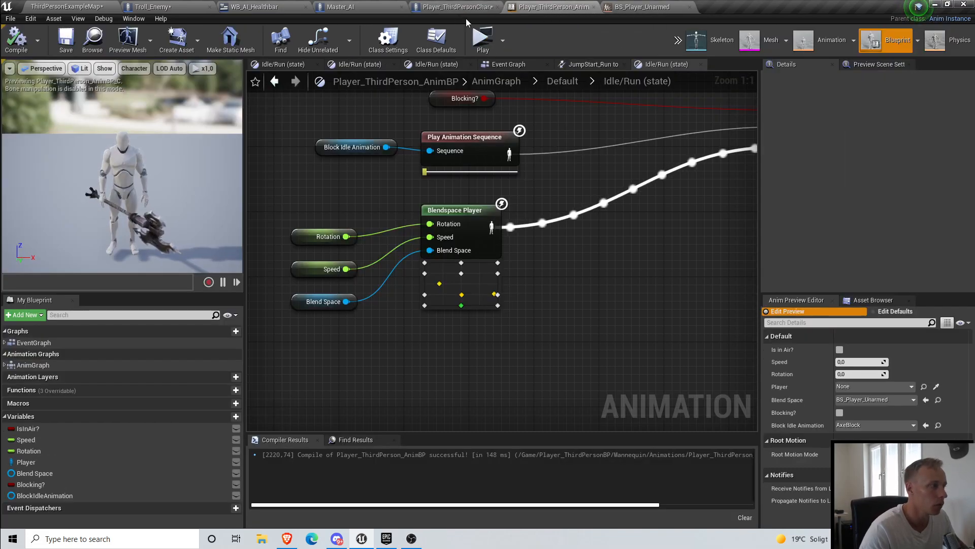
left_click(454, 7)
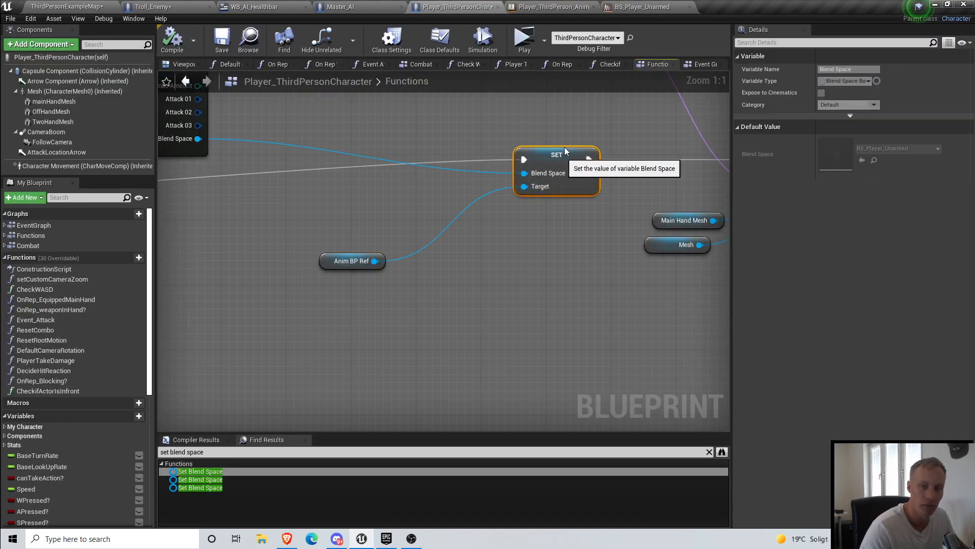
left_click(551, 6)
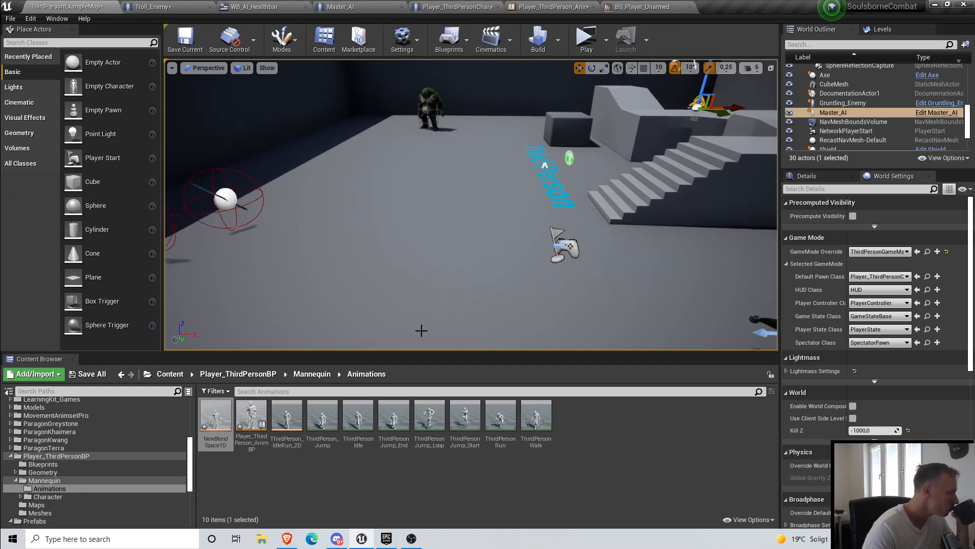
Step: Return to Player_ThirdPersonCharacter and zoom out to the three Set Blend Space nodes
left_click(297, 426)
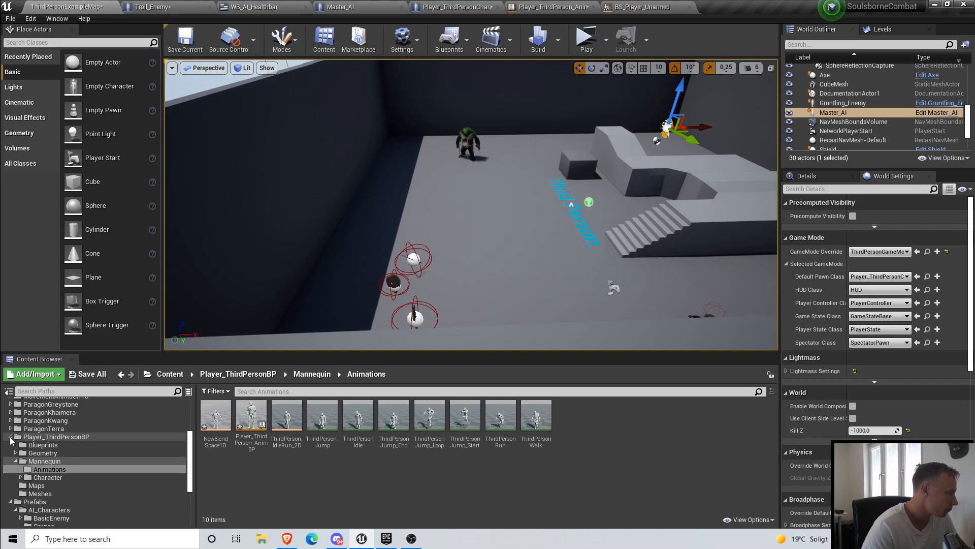
left_click(56, 473)
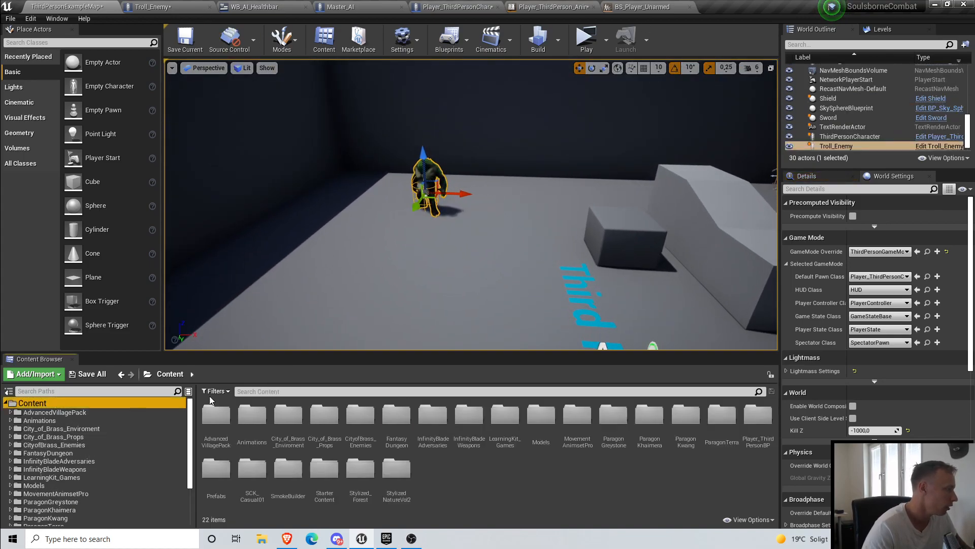
left_click(454, 7)
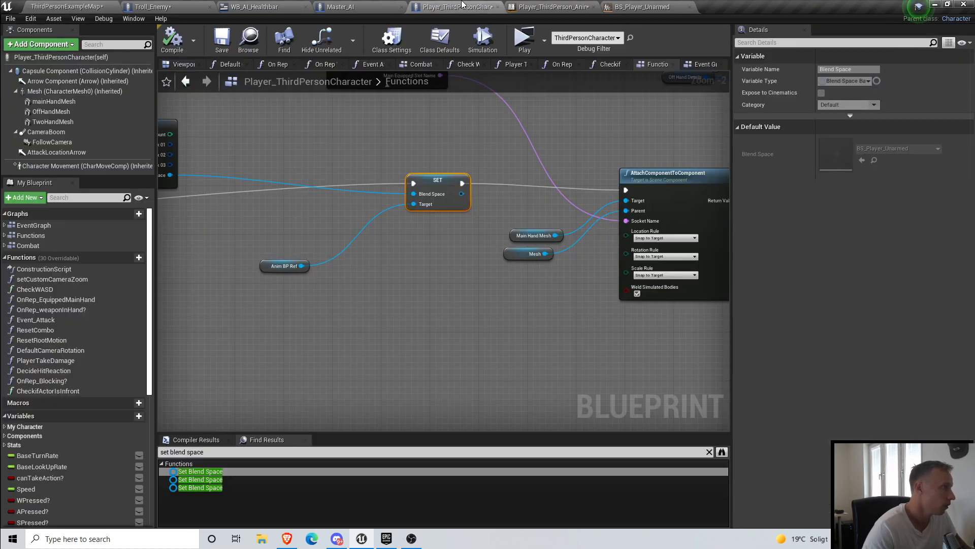
scroll("down", 3)
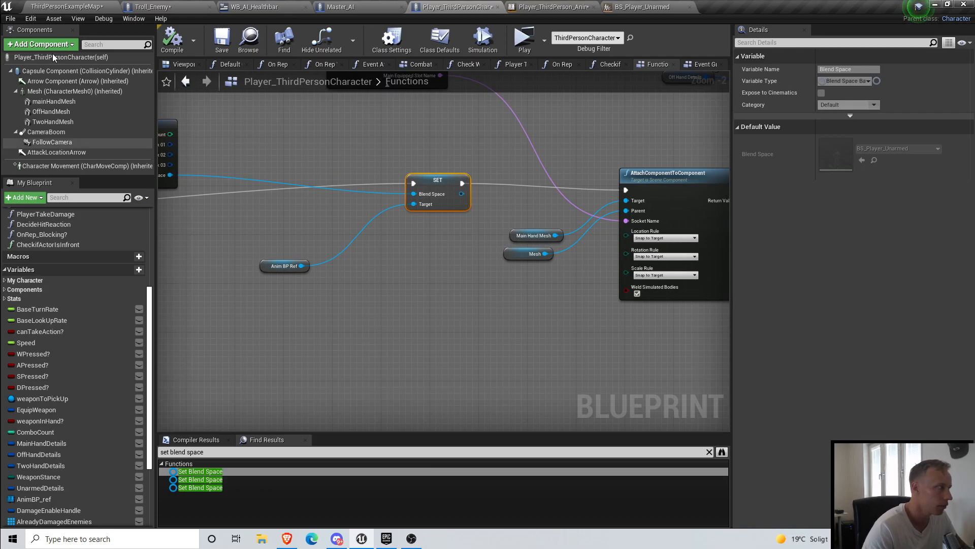
left_click(523, 38)
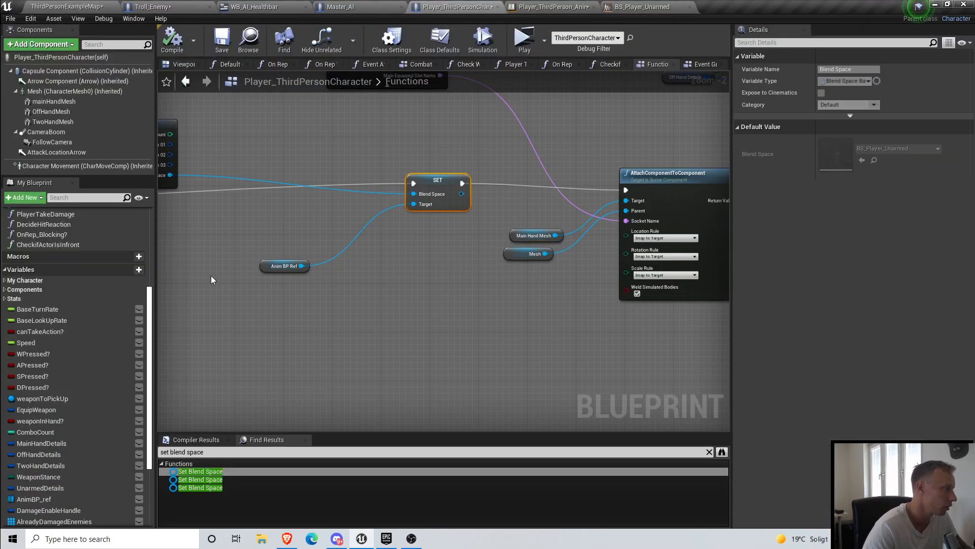
scroll("down", 3)
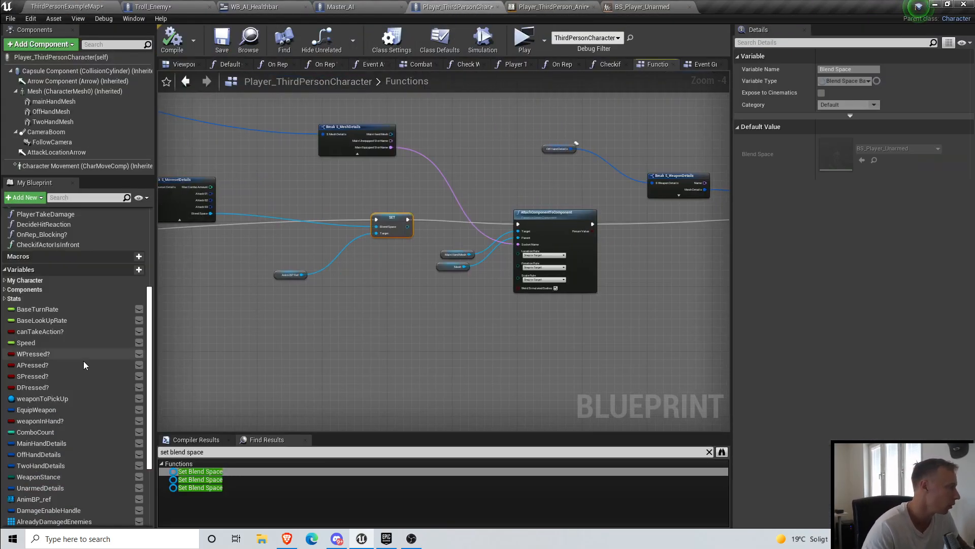
scroll("down", 3)
type("dodg")
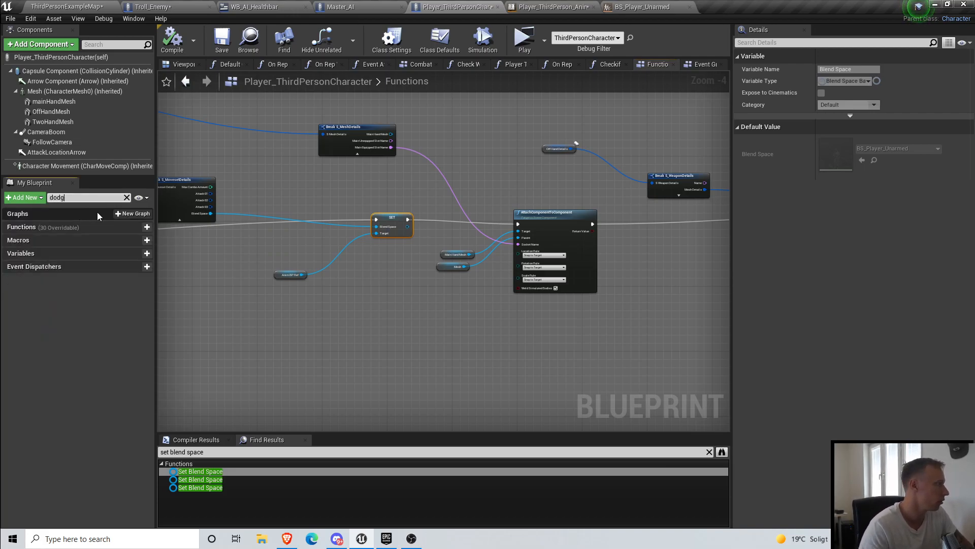
scroll("down", 3)
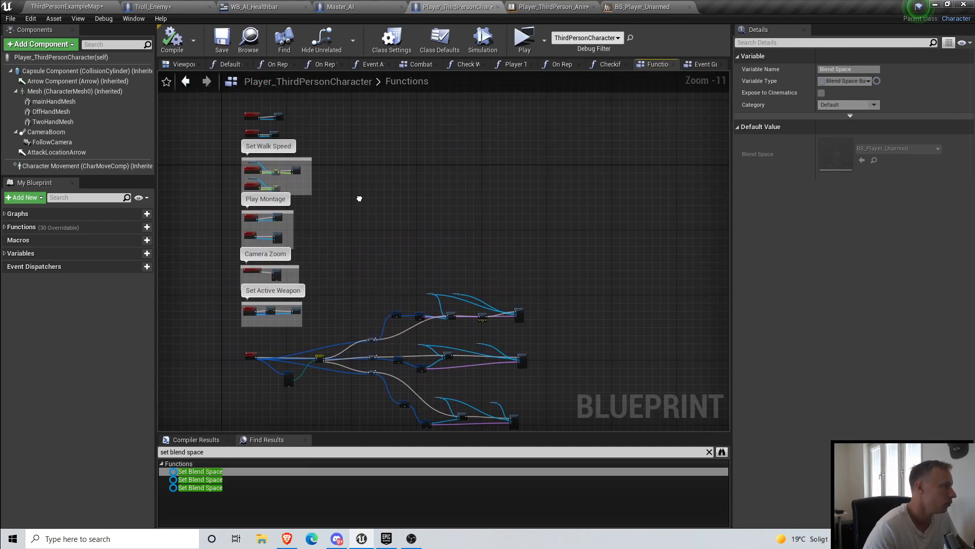
Step: Duplicate PlayerState_EnableDamage in Animations/AnimStates as Player_iFramesState and open it
left_click(67, 7)
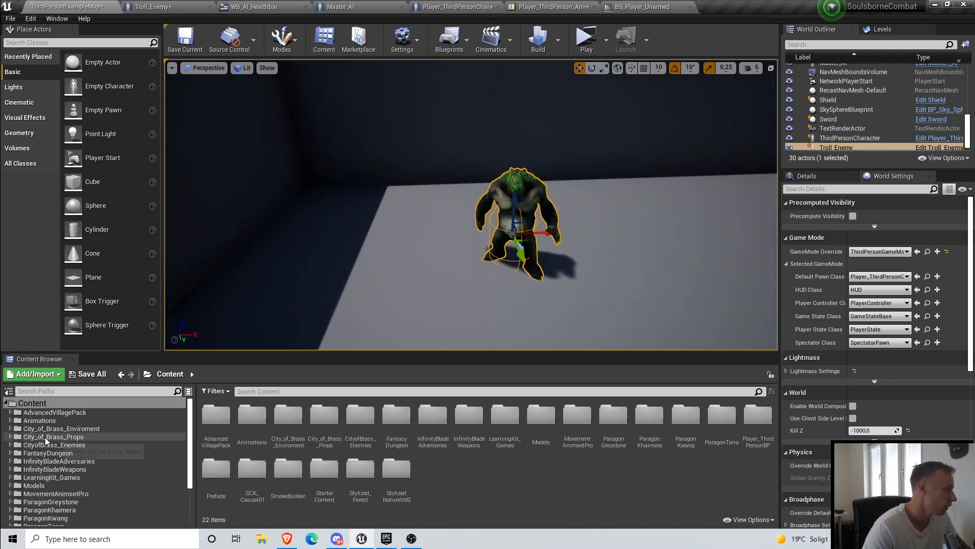
double_click(38, 420)
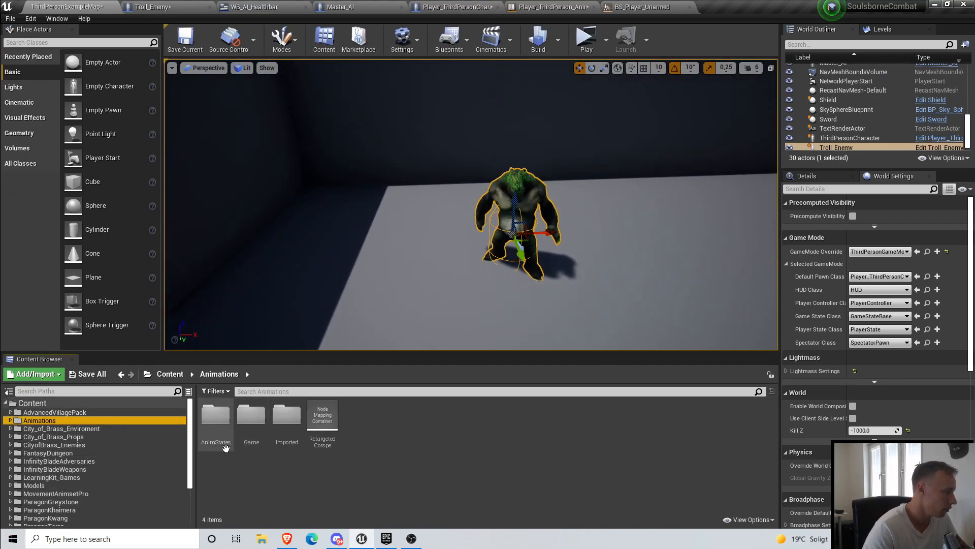
double_click(215, 415)
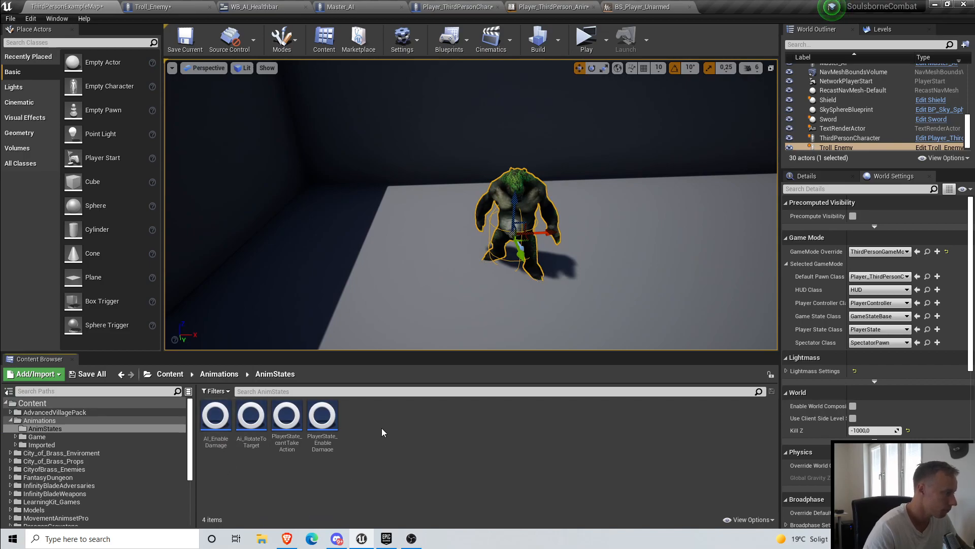
right_click(382, 432)
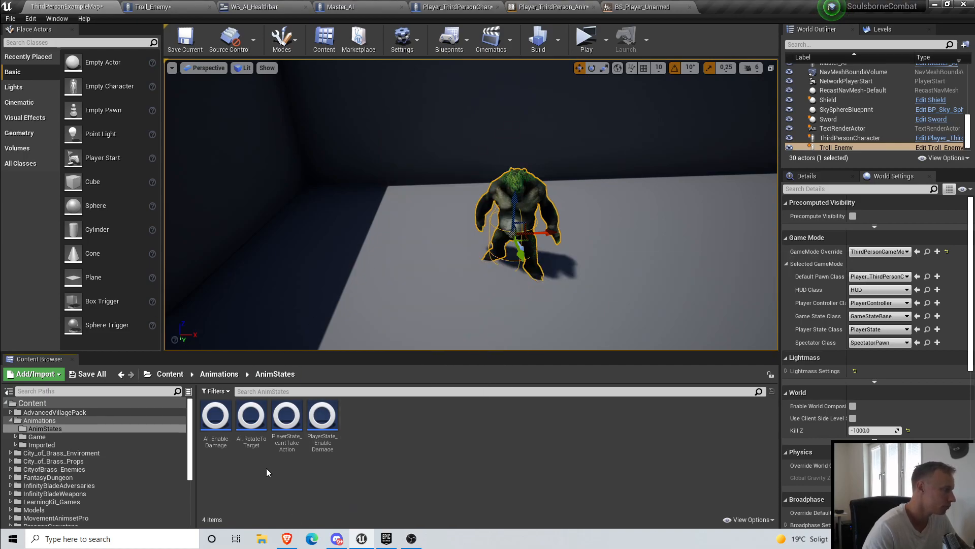
left_click(215, 414)
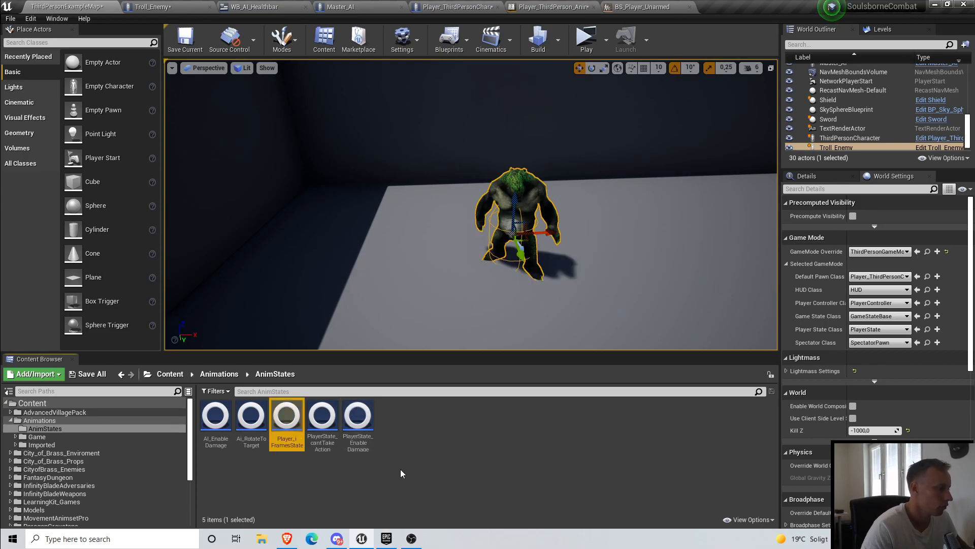
mouse_move(416, 468)
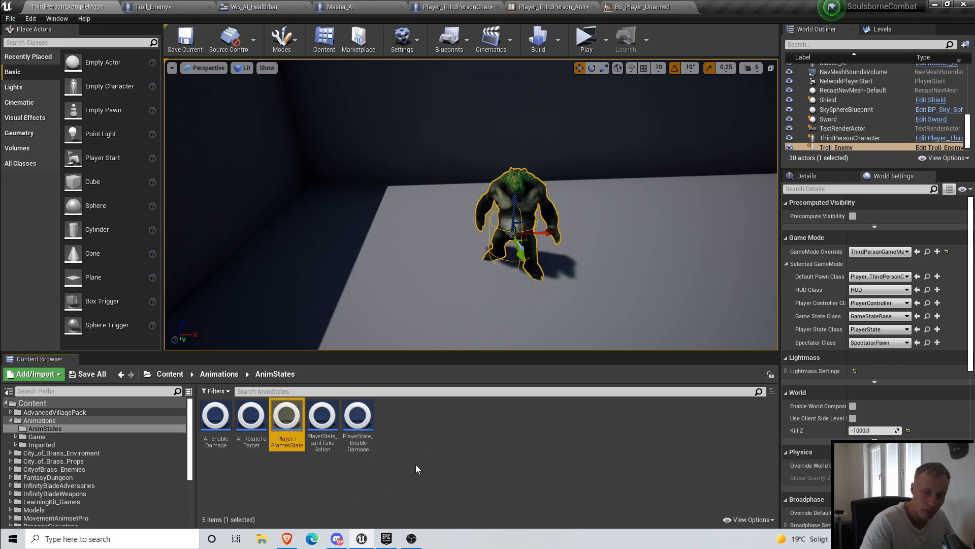
double_click(286, 413)
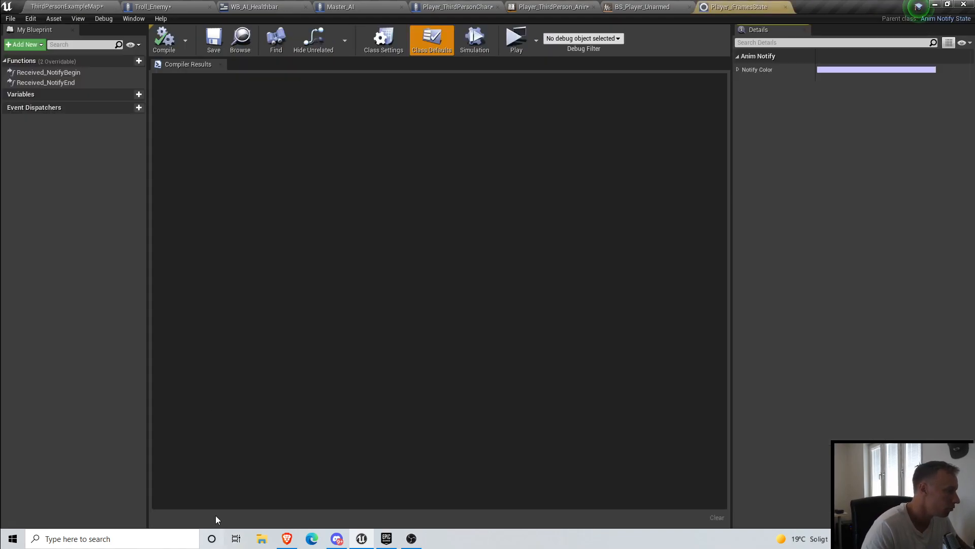
mouse_move(451, 157)
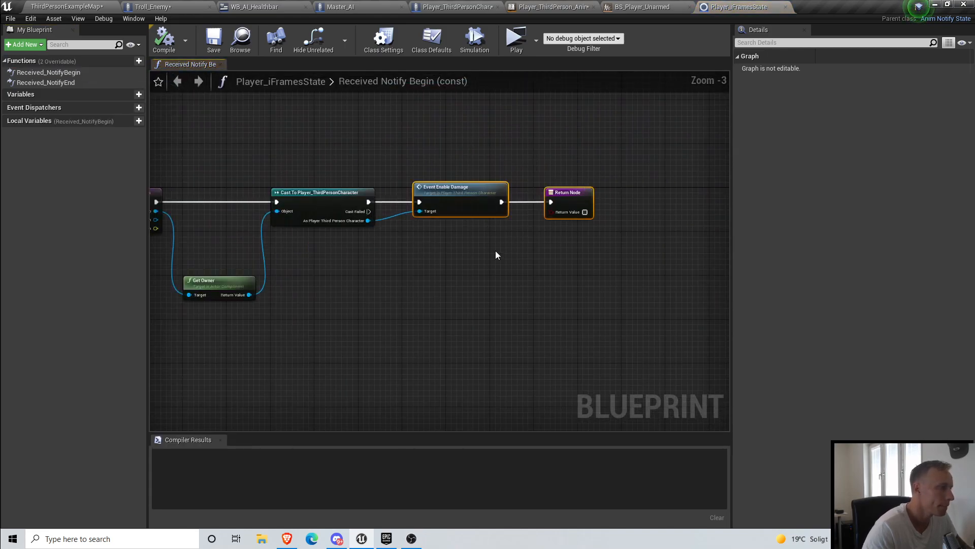
Step: Scroll over the NotifyBegin graph that casts the owner and calls Enable Damage
scroll("up", 3)
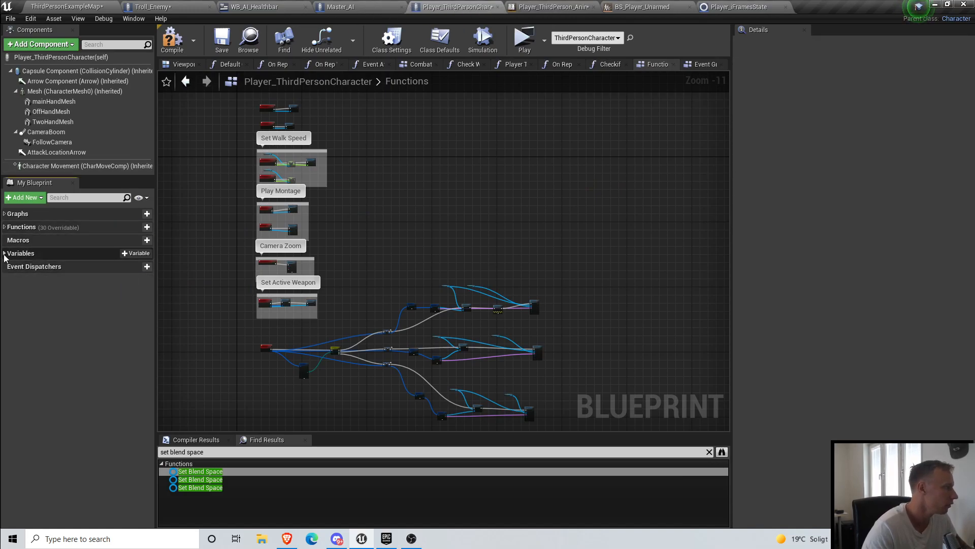
Step: Add a Boolean variable named cantakeDamage? to the character and compile
left_click(136, 253)
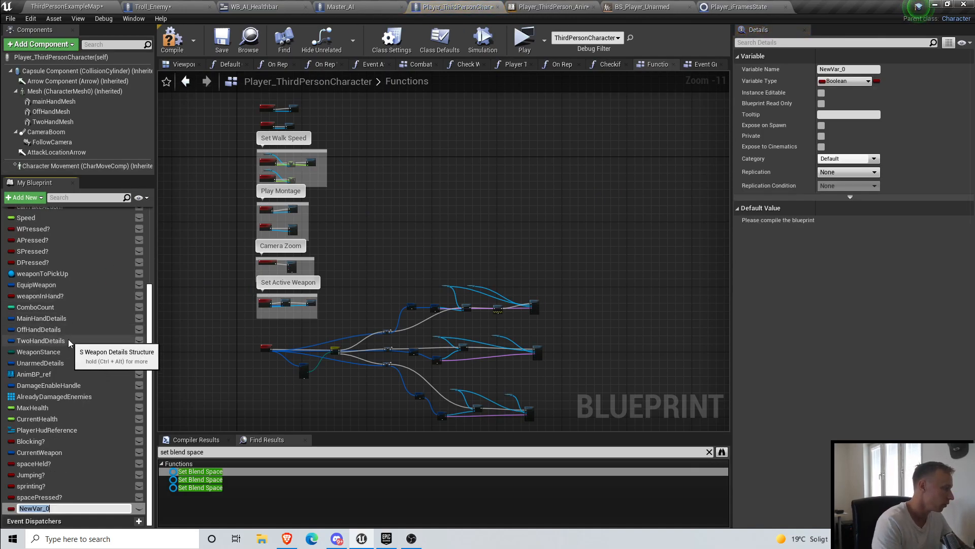
type("cantakeDamage?")
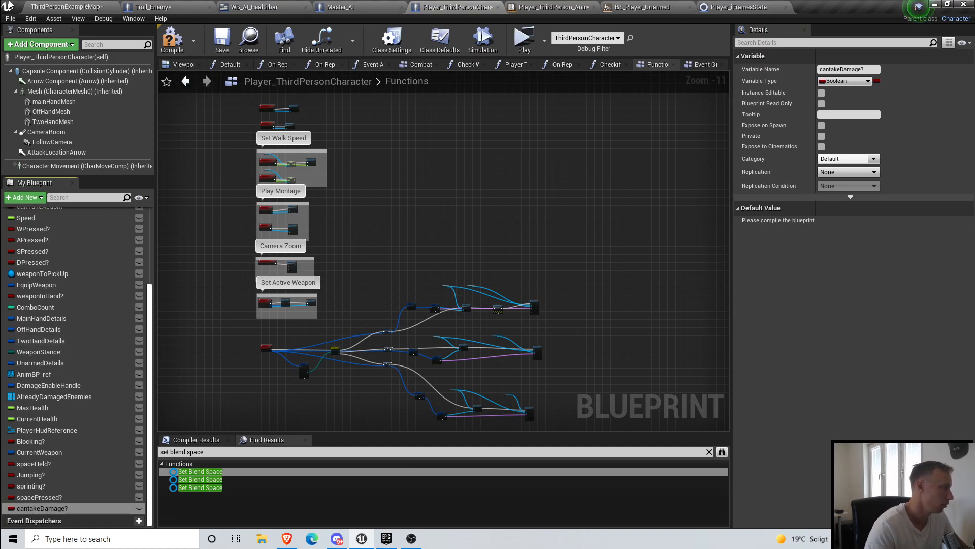
left_click(172, 39)
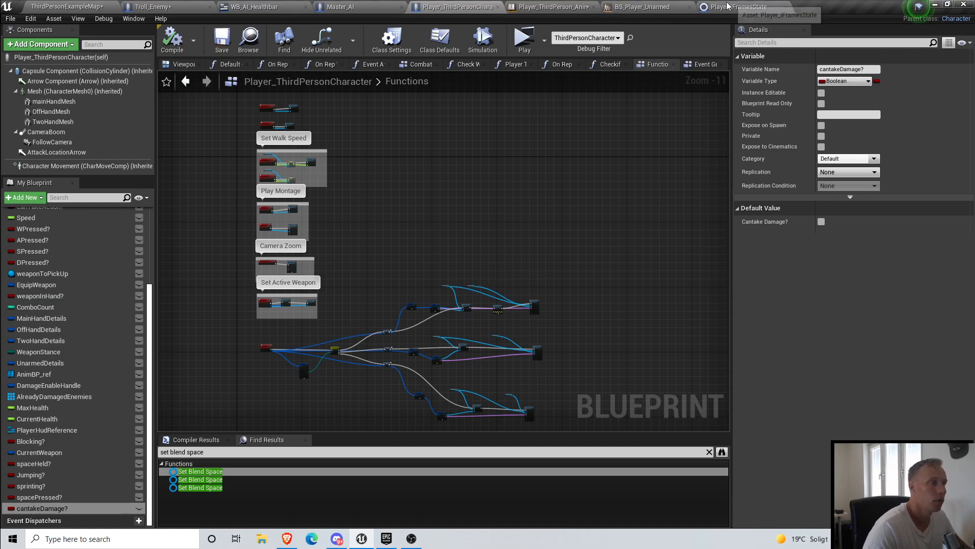
Step: In Received_NotifyBegin, set Cantake Damage? to false after the cast and compile
left_click(737, 6)
type("can take")
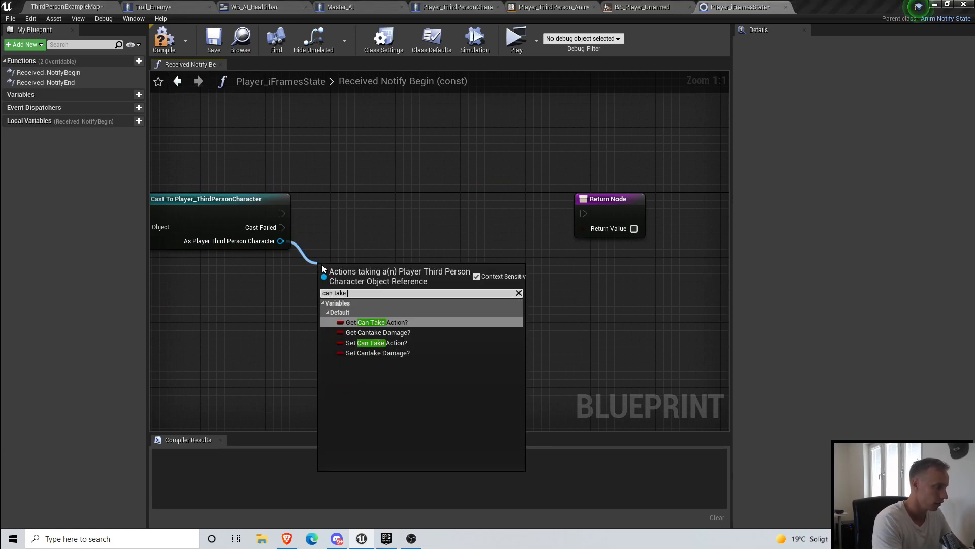
left_click(377, 352)
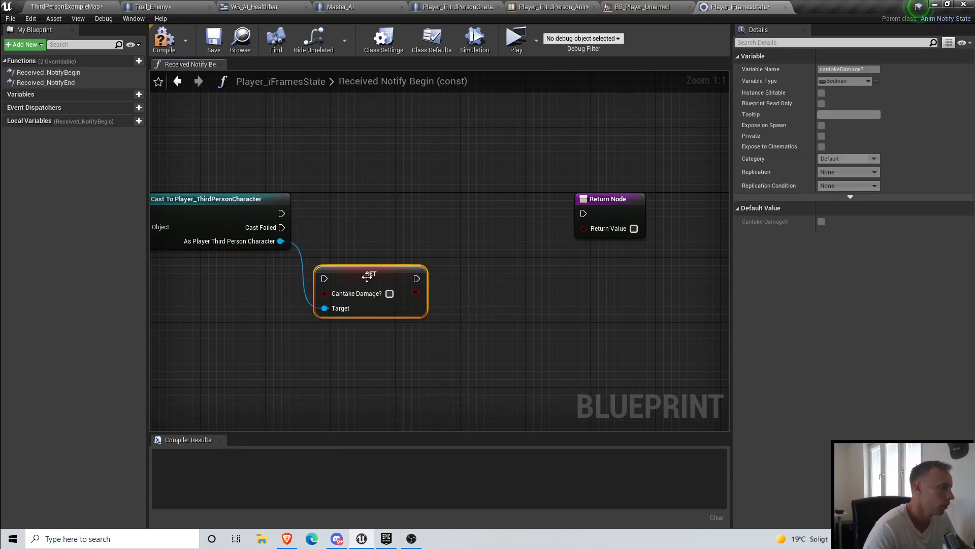
left_click_drag(370, 278, 411, 200)
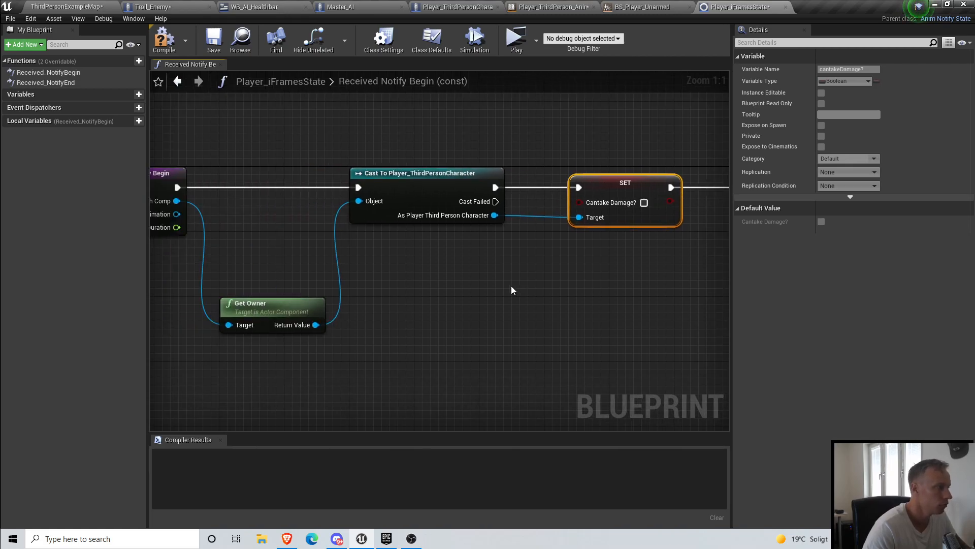
scroll("down", 3)
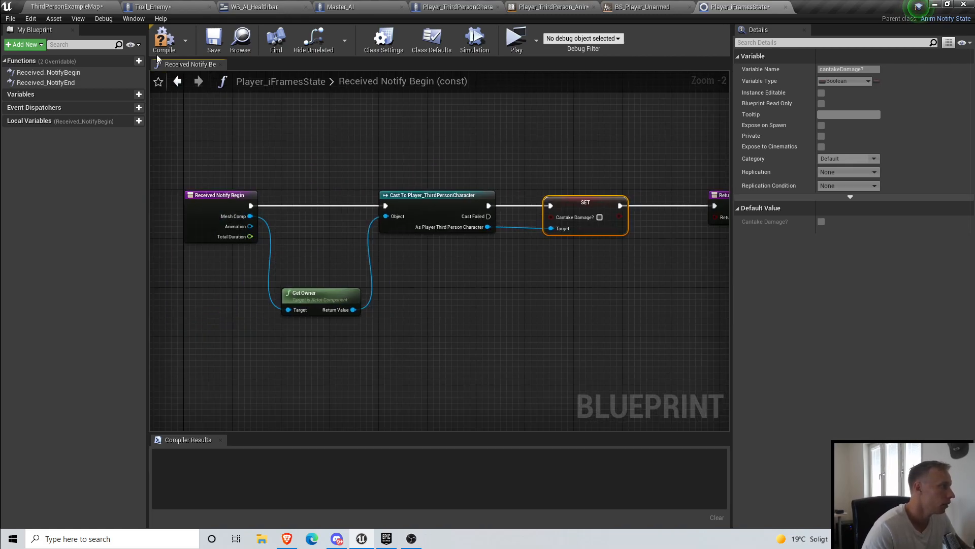
left_click(164, 40)
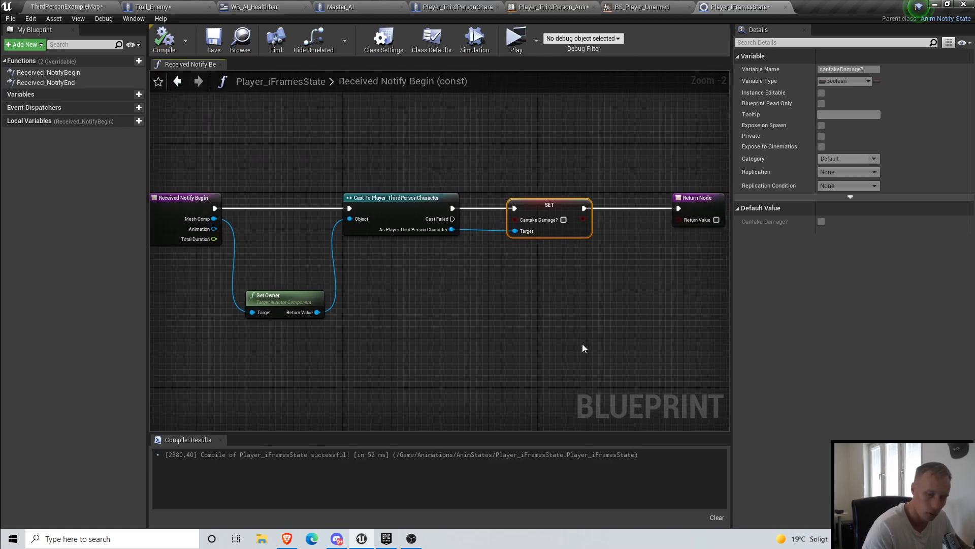
mouse_move(283, 148)
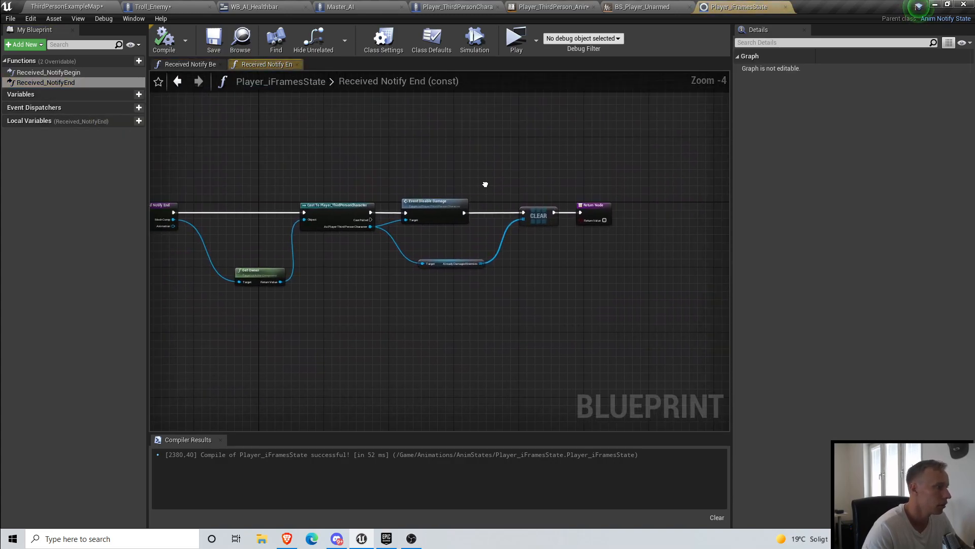
Step: In Received_NotifyEnd, set Cantake Damage? back to true and compile
scroll("up", 3)
type("set can take da")
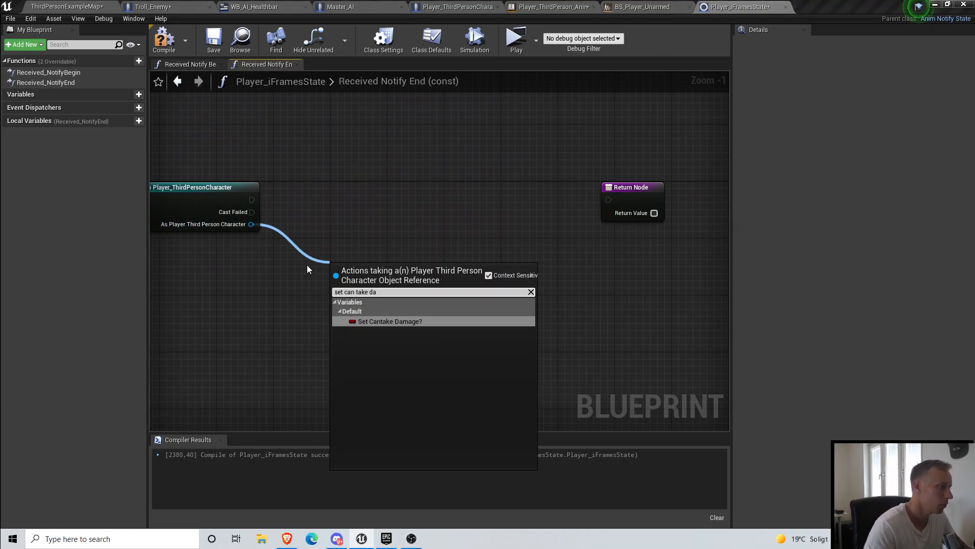
left_click(390, 321)
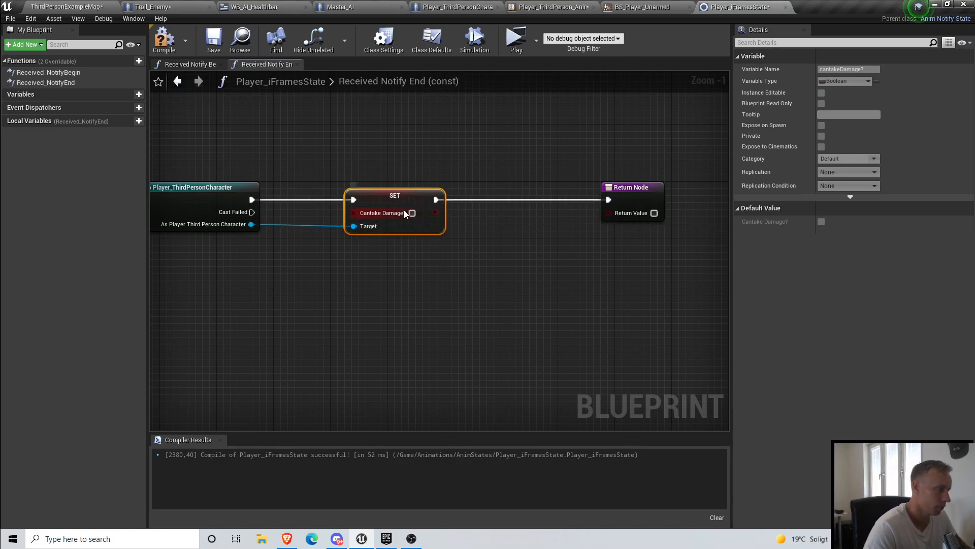
scroll("down", 3)
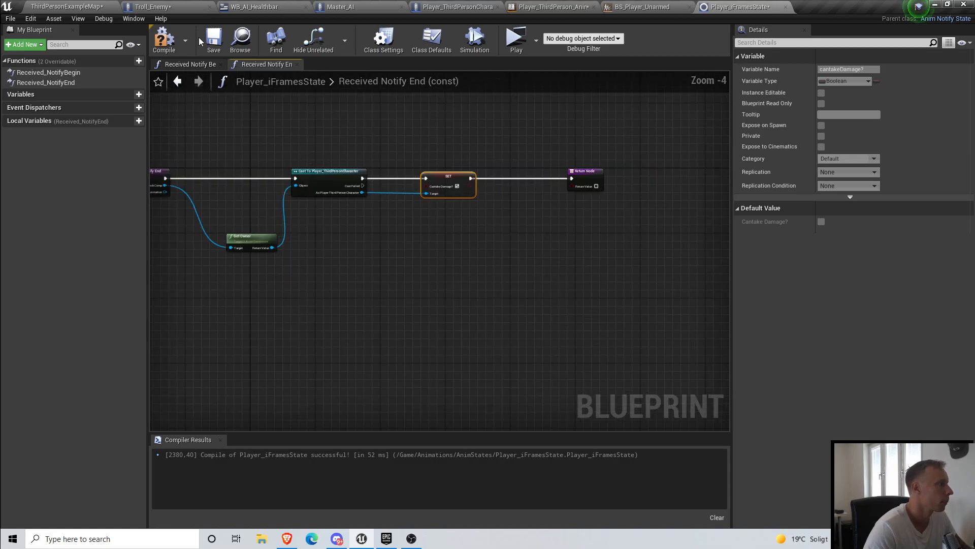
left_click(11, 18)
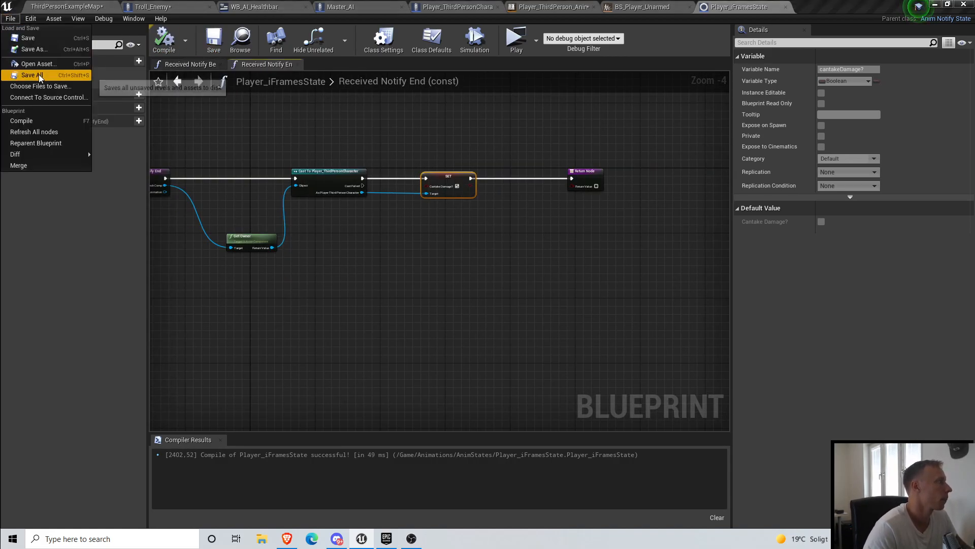
Step: Save all assets, then set cantakeDamage? Default Value to true and compile
left_click(31, 74)
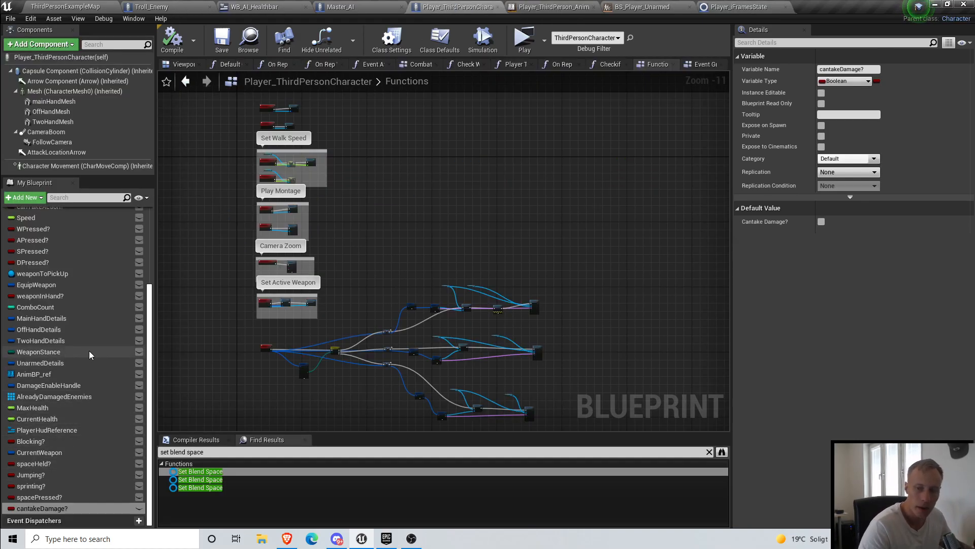
left_click(44, 508)
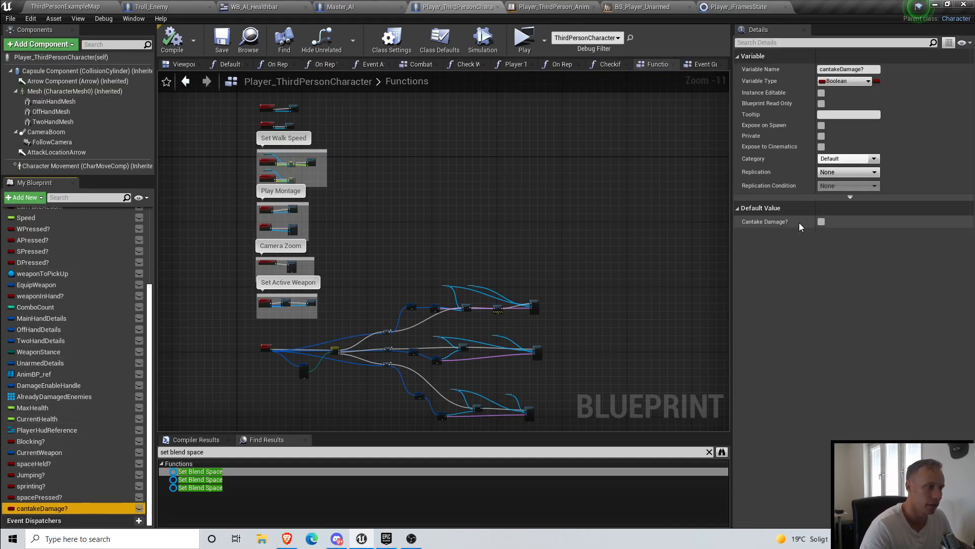
left_click(821, 222)
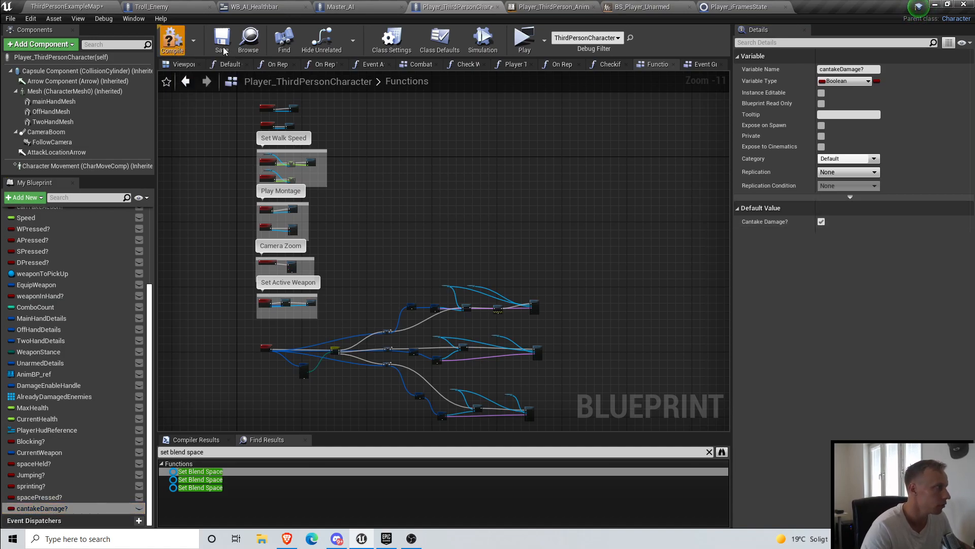
left_click(173, 39)
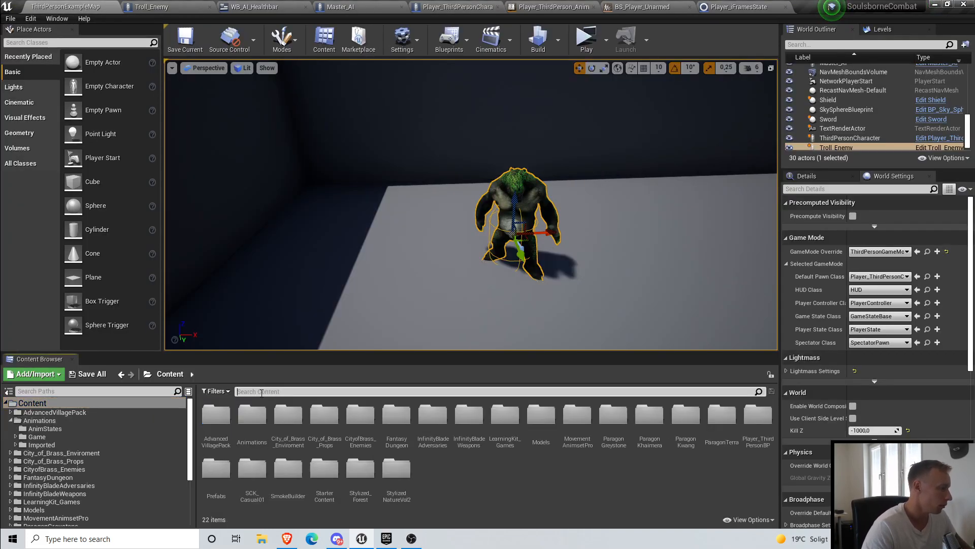
Step: Search 'roll' and open AS_Player_Roll_F_02_Montage from the Player/Roll animations folder
type("roll")
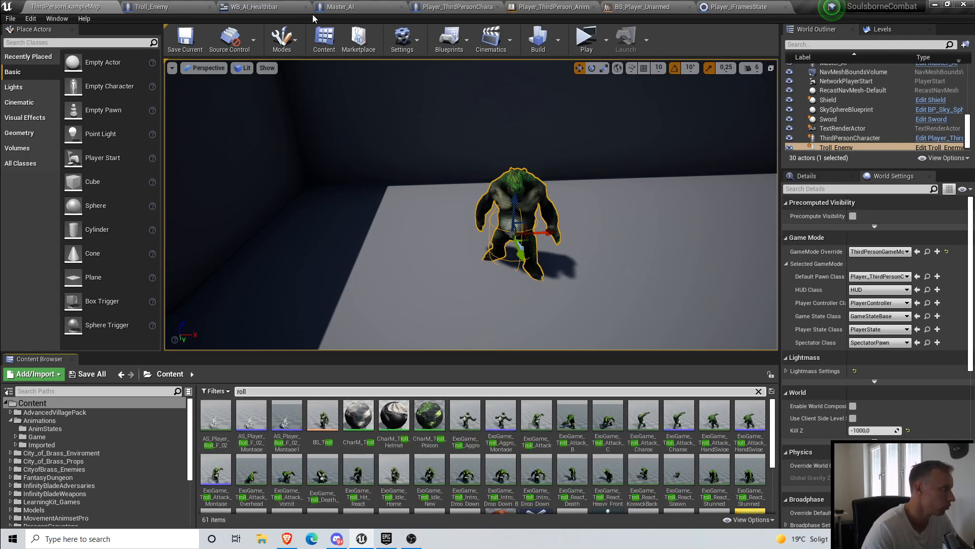
left_click(40, 420)
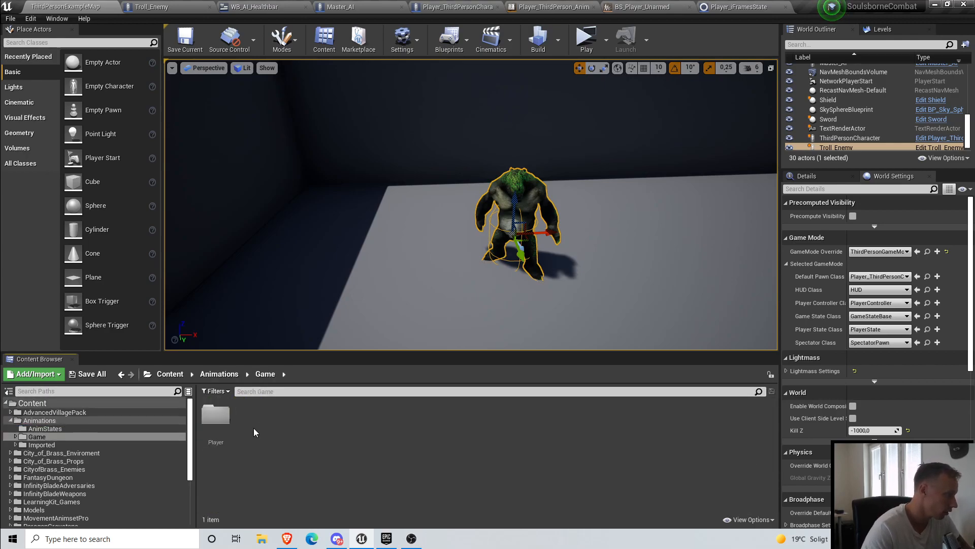
double_click(216, 416)
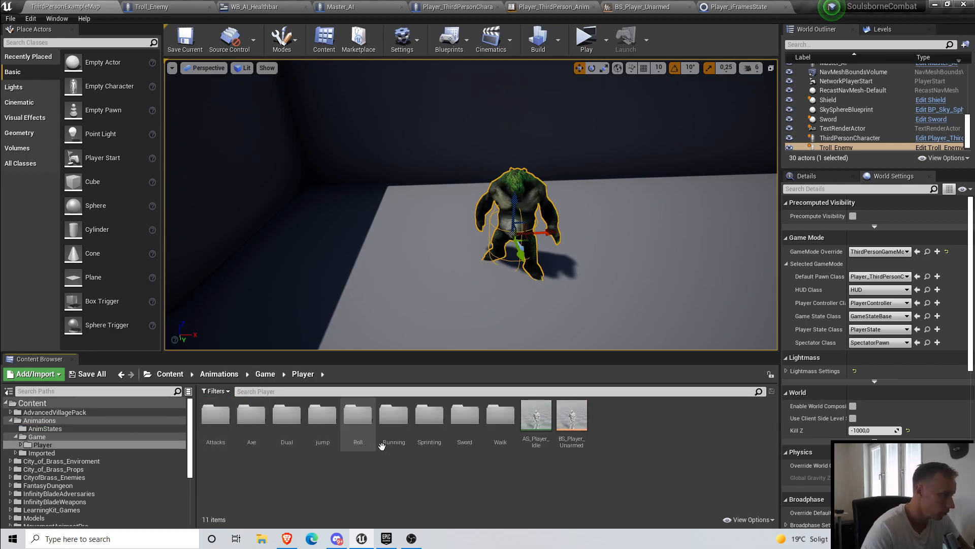
double_click(358, 416)
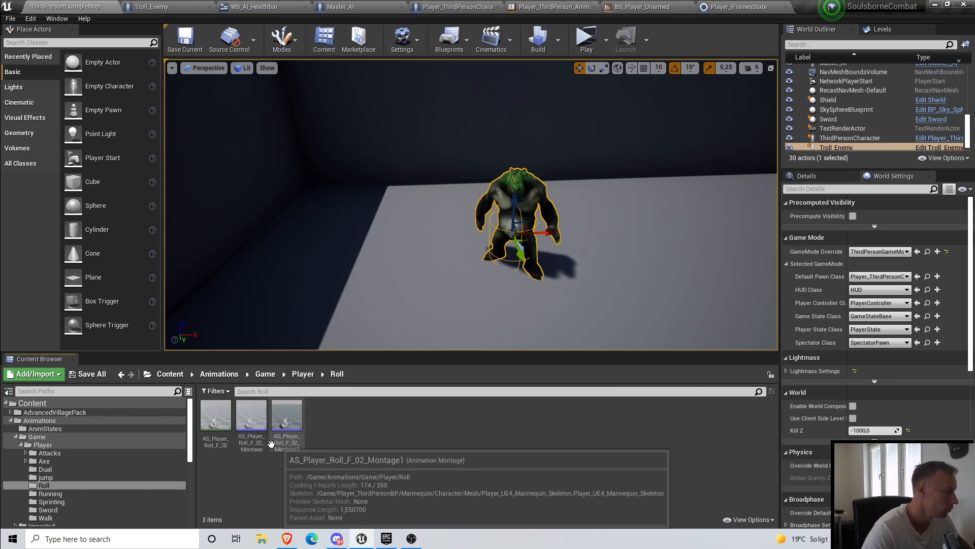
double_click(286, 415)
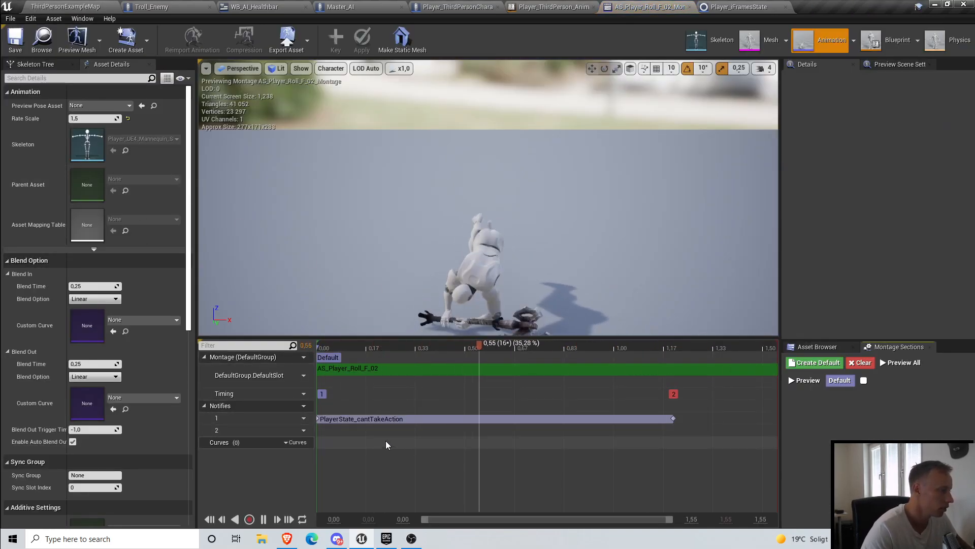
Step: Add a Player_iFramesState notify state on notify track 2 of the roll montage
right_click(378, 445)
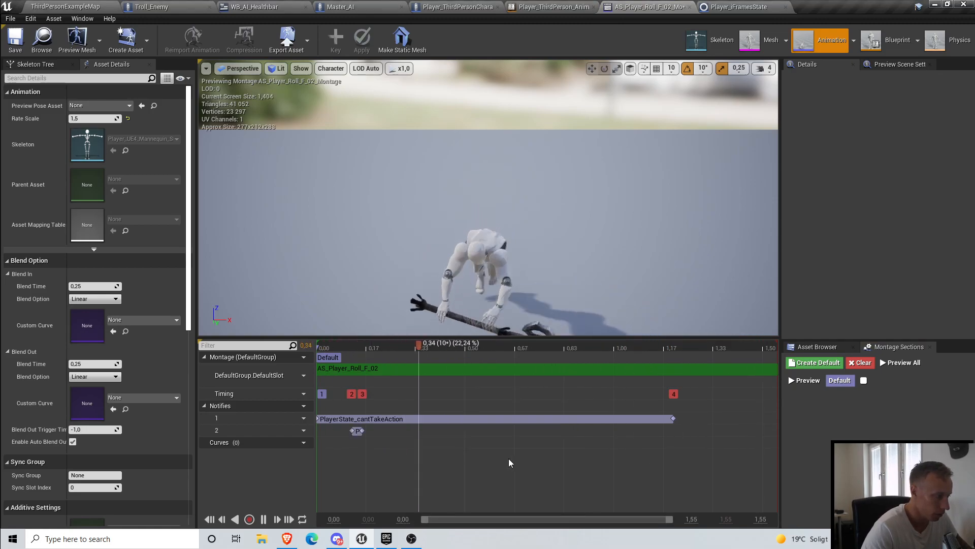
left_click(345, 430)
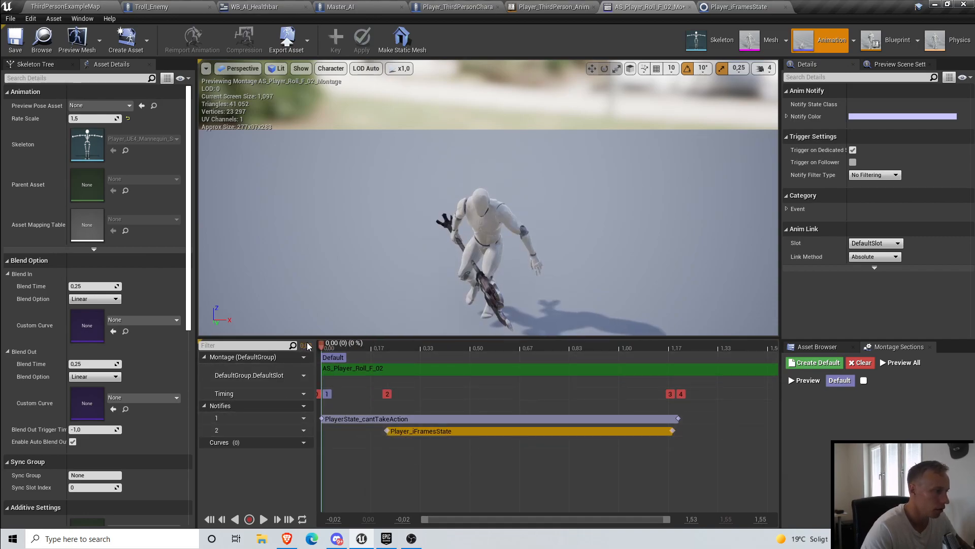
left_click(426, 347)
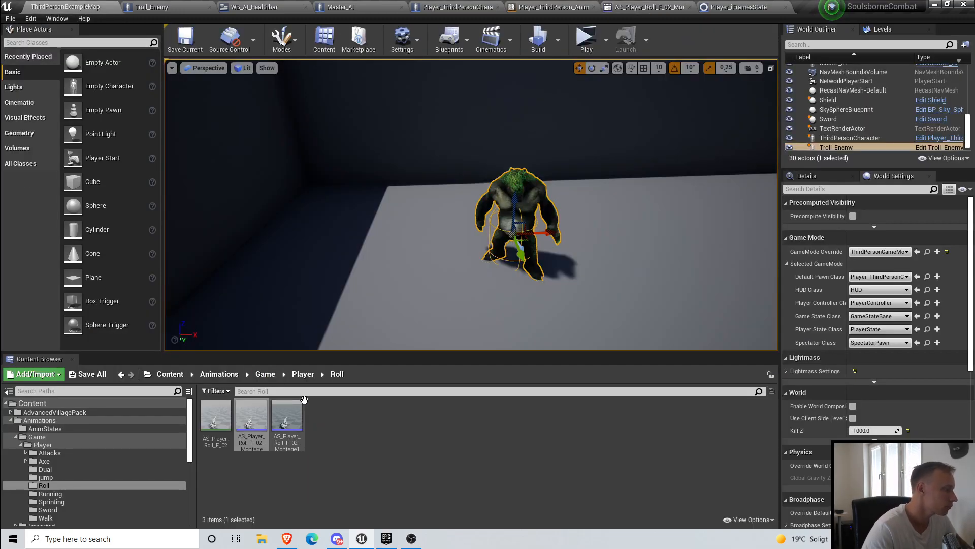
Step: Add a Player_iFramesState notify state to track 2 of AS_Player_Roll_F_02_Montage1
double_click(286, 416)
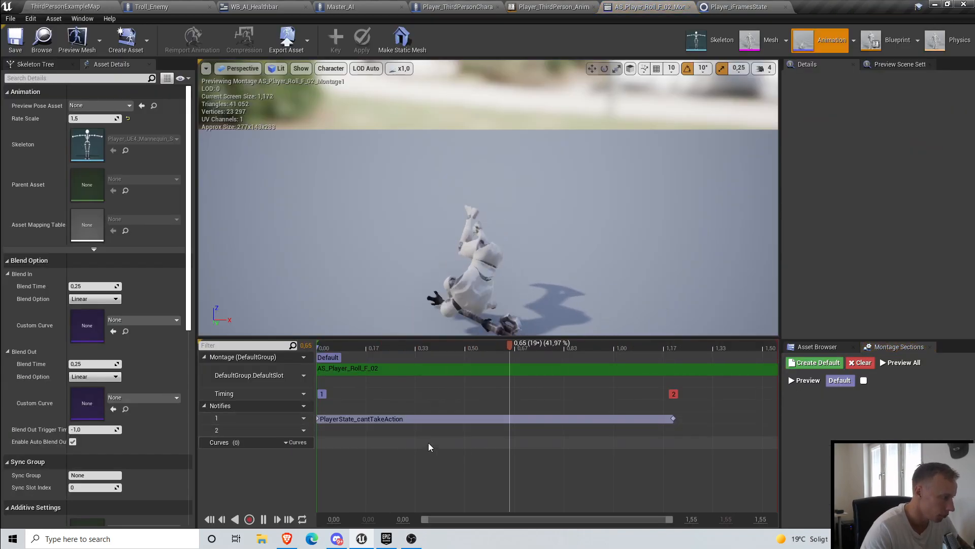
right_click(423, 435)
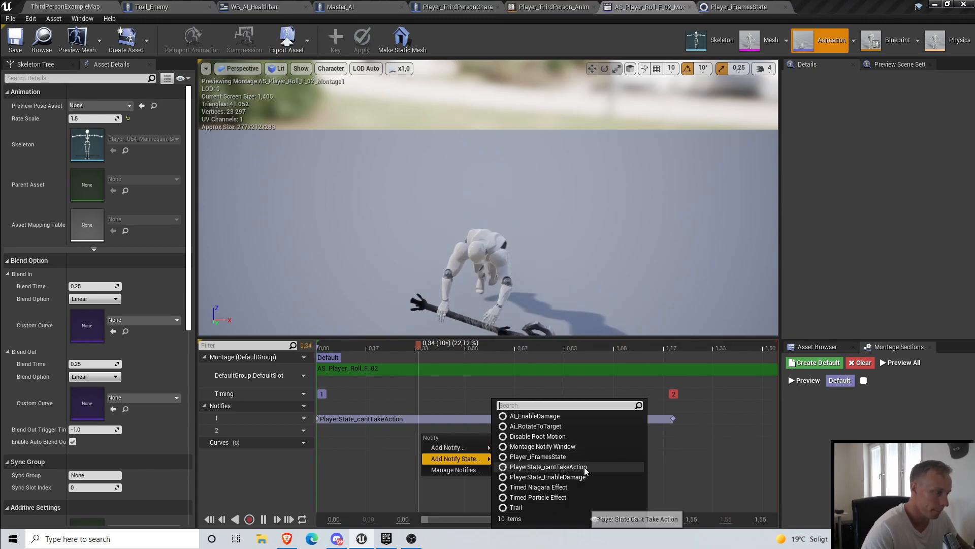
left_click(548, 466)
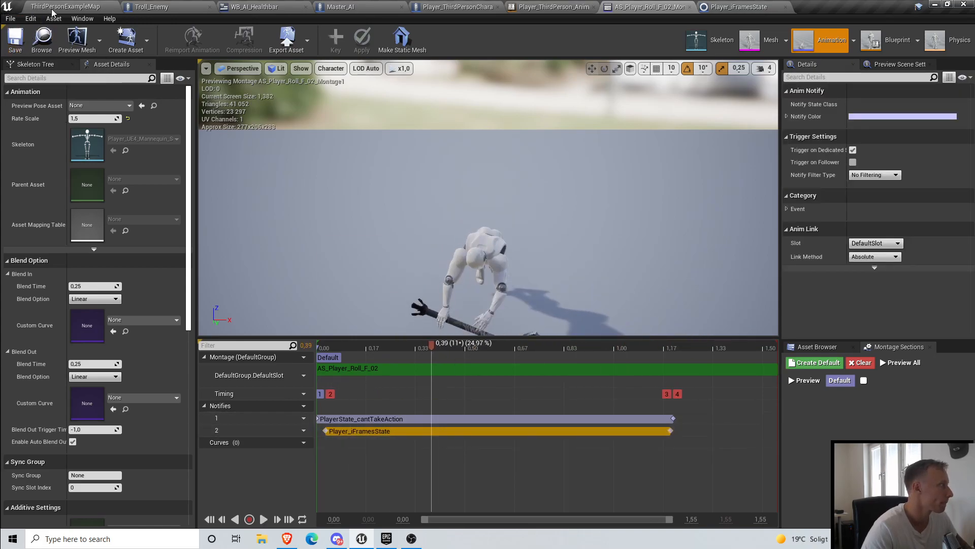
left_click(263, 519)
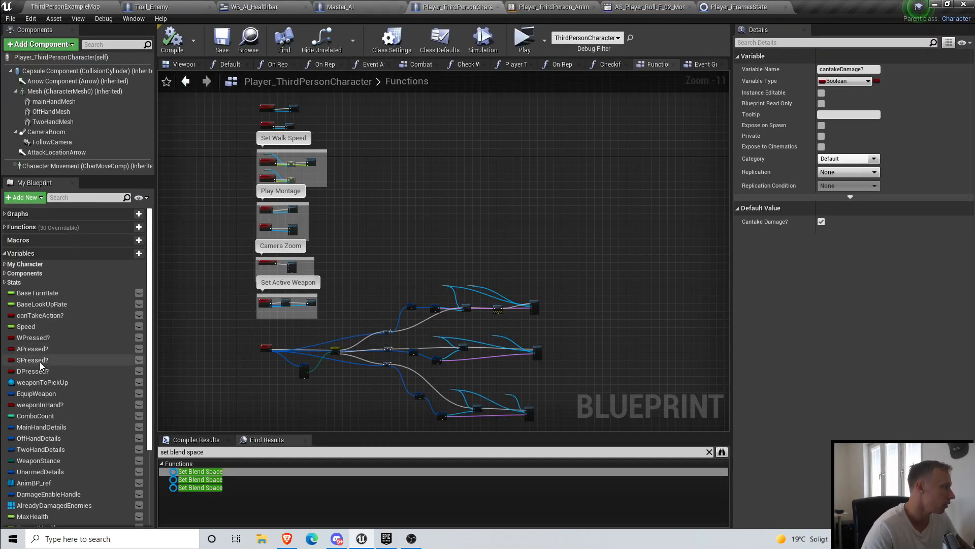
Step: Find PlayerTakeDamage via 'take damage', branch it on cantakeDamage?, and save
left_click(18, 228)
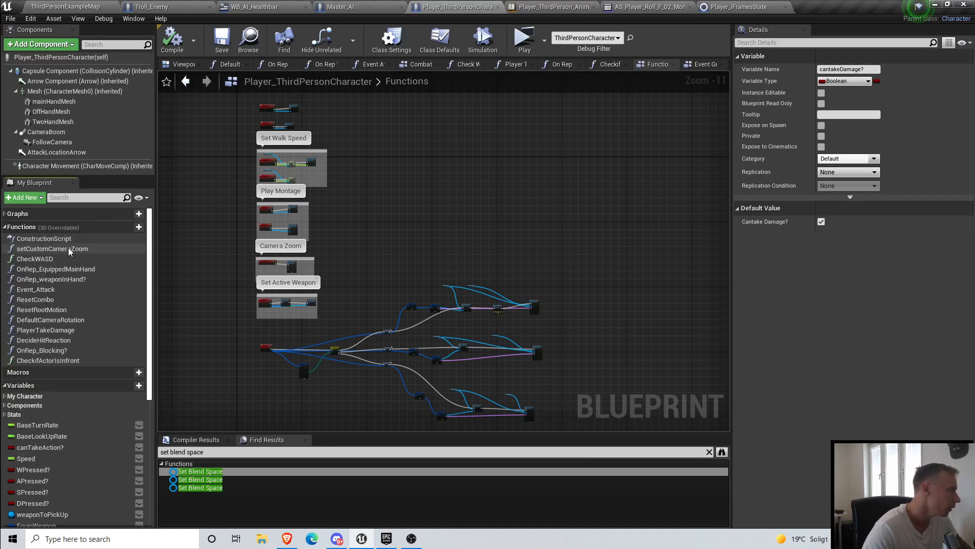
mouse_move(316, 448)
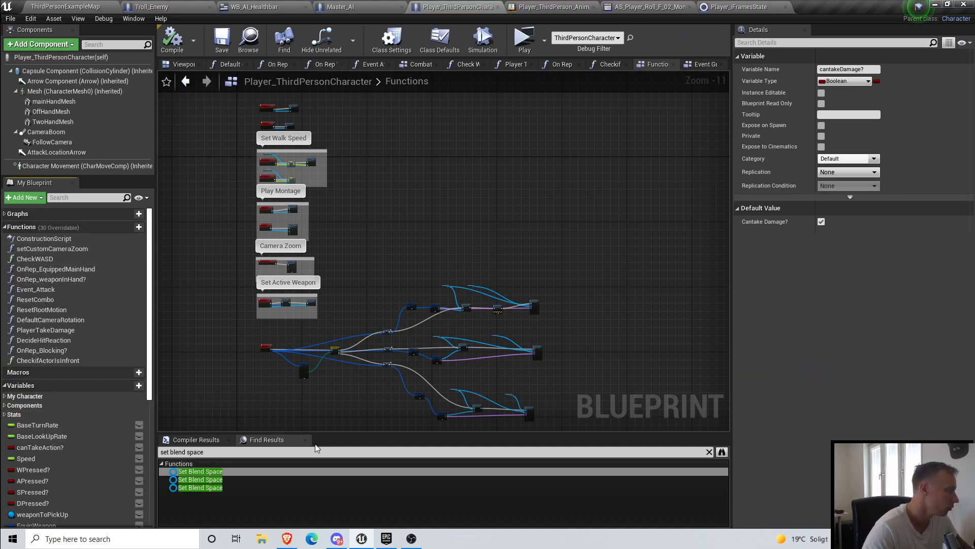
type("take dam")
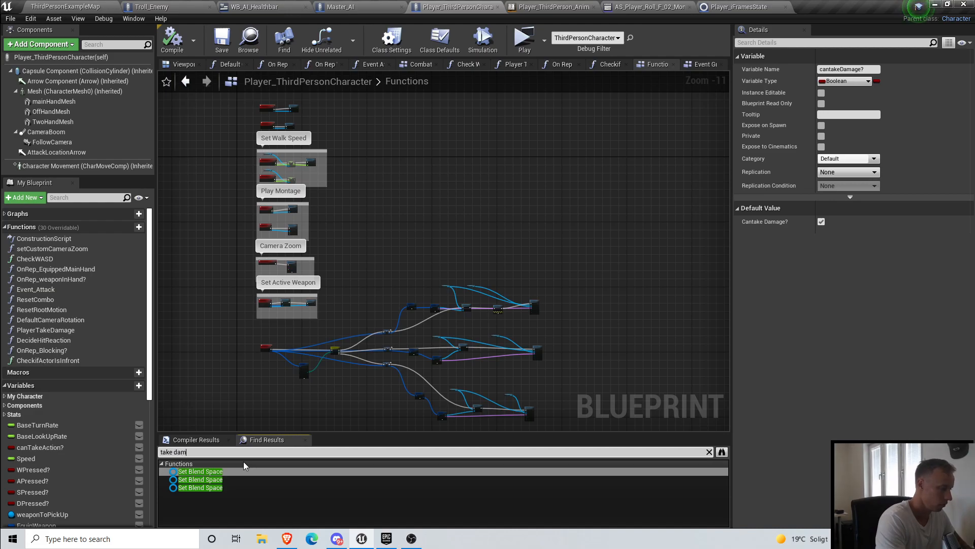
type("age")
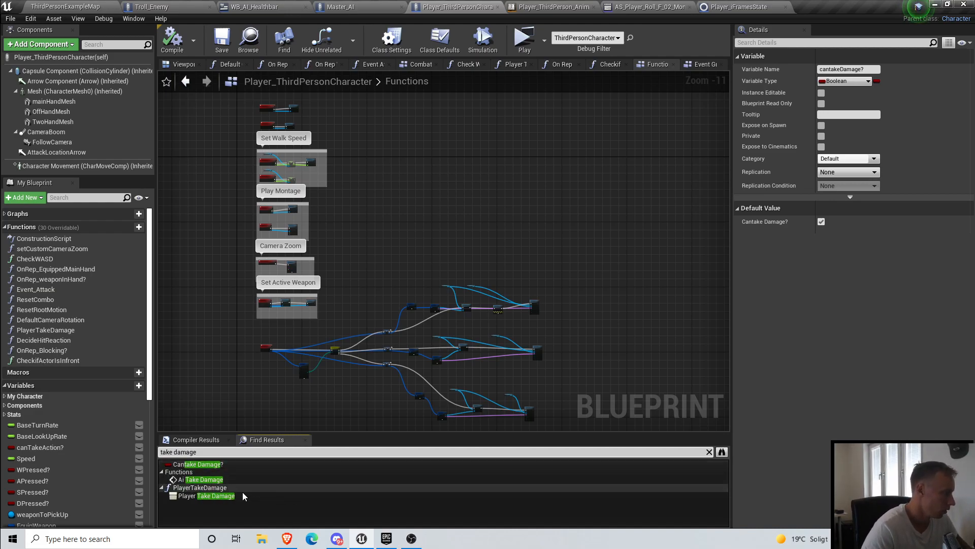
double_click(216, 496)
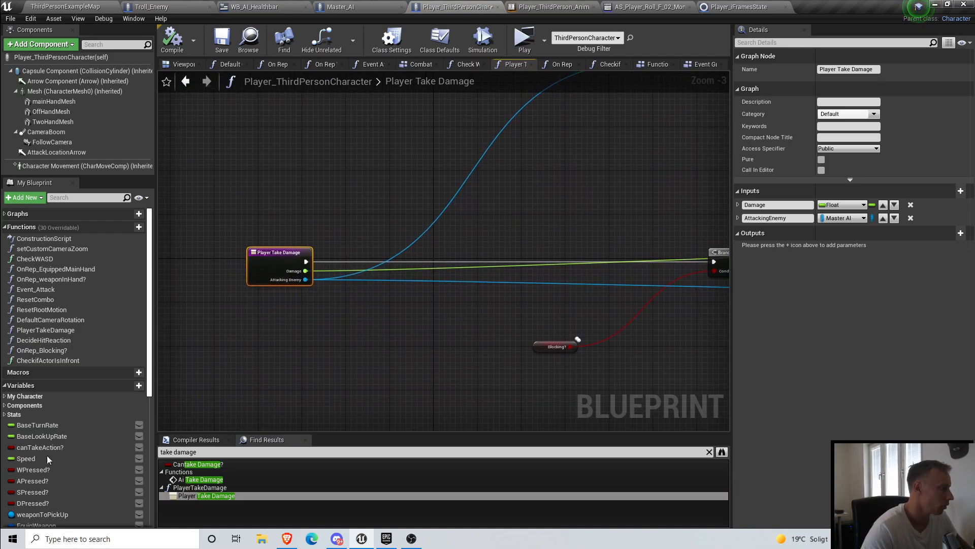
mouse_move(466, 255)
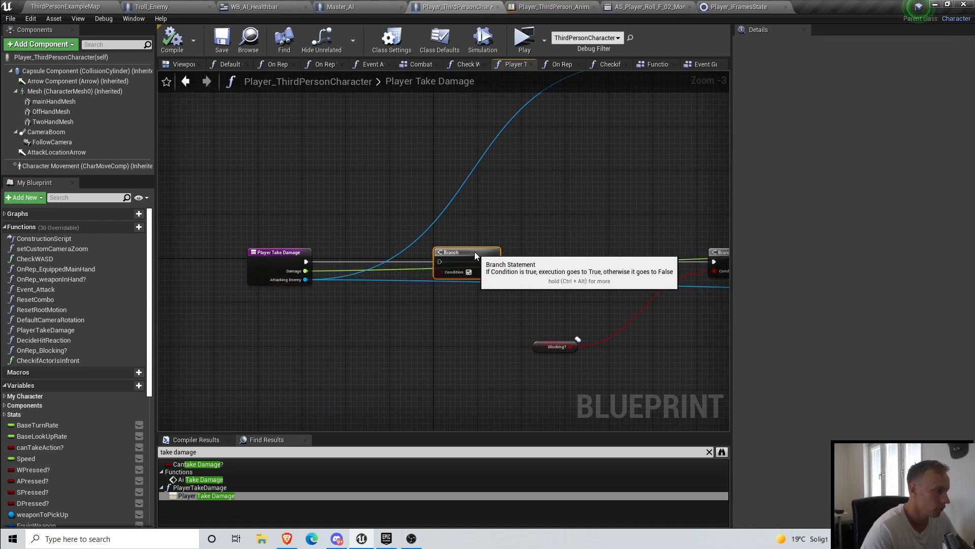
mouse_move(623, 219)
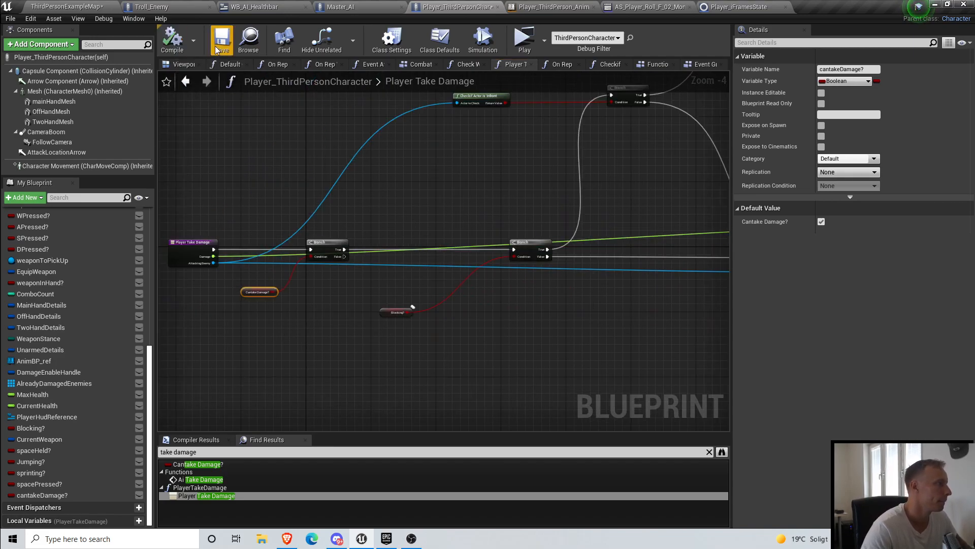
left_click(523, 38)
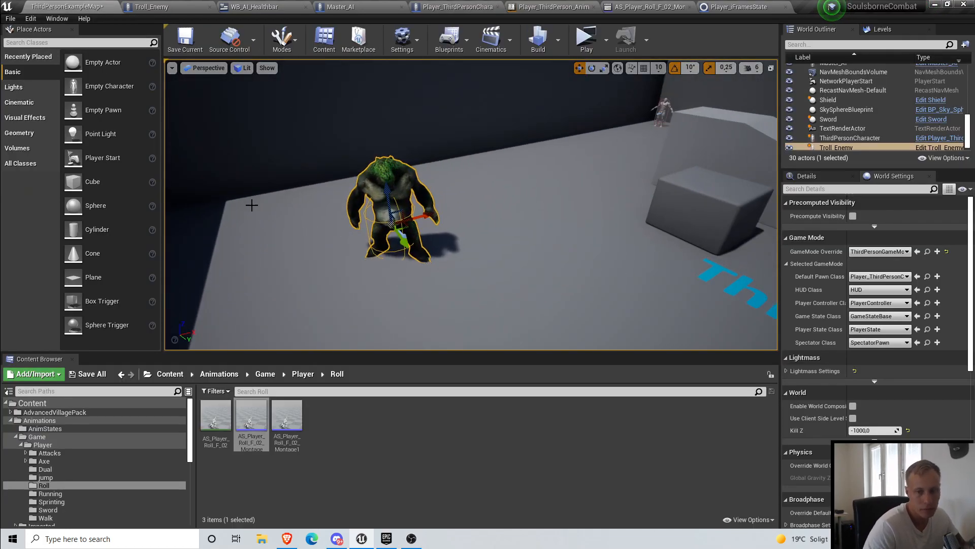
mouse_move(241, 178)
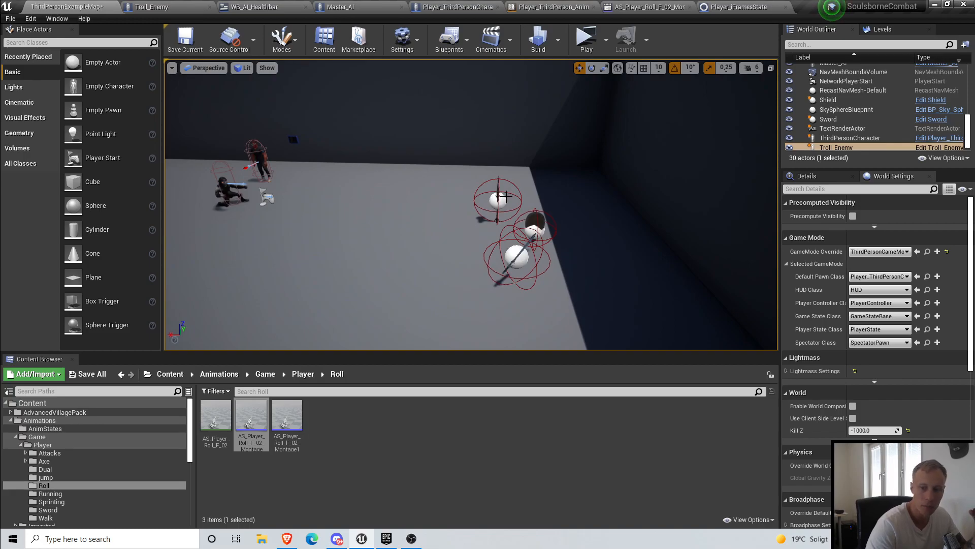
mouse_move(570, 185)
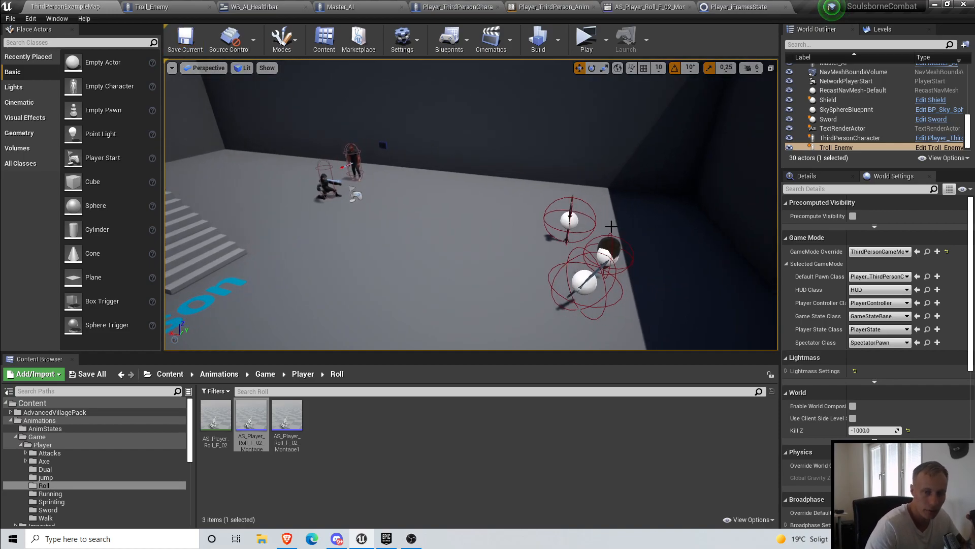
mouse_move(515, 136)
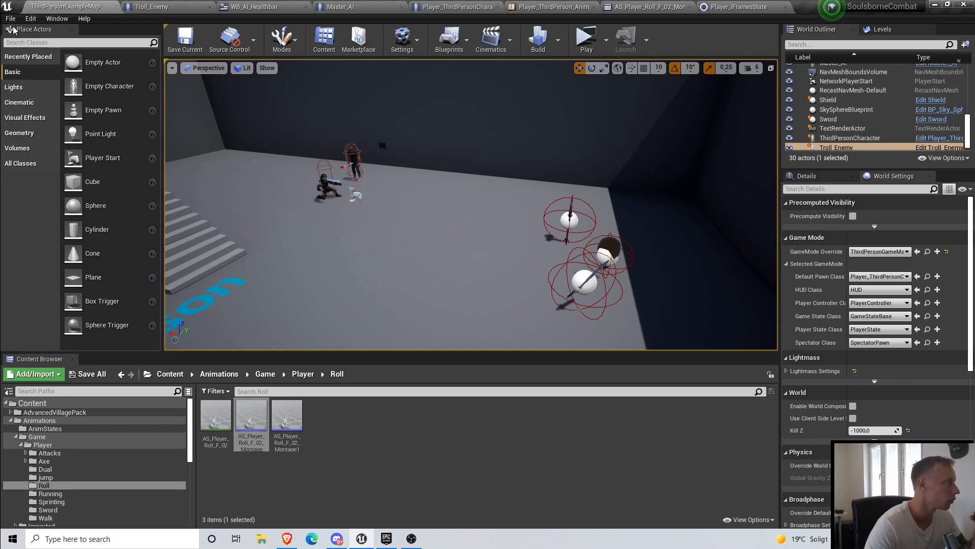
Step: Open the File menu to save the level and project
left_click(10, 18)
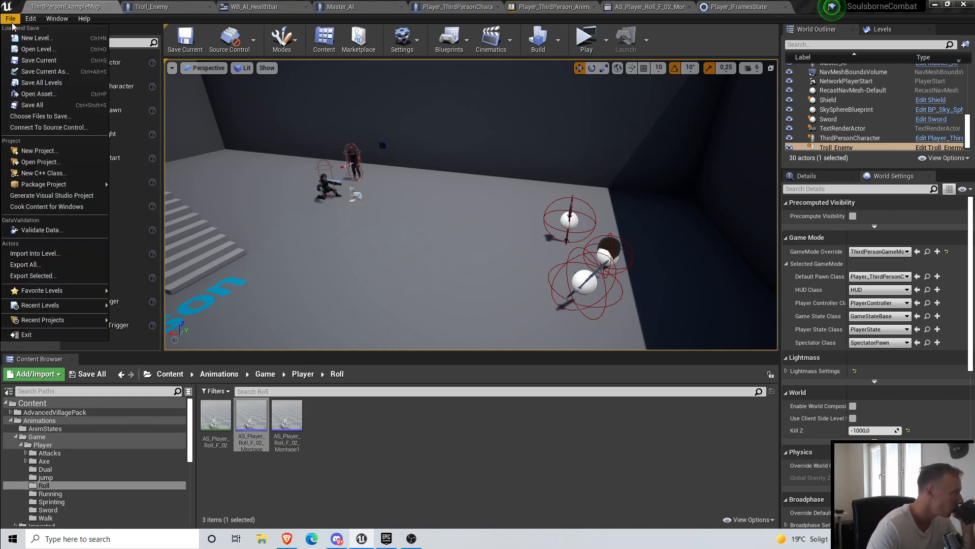